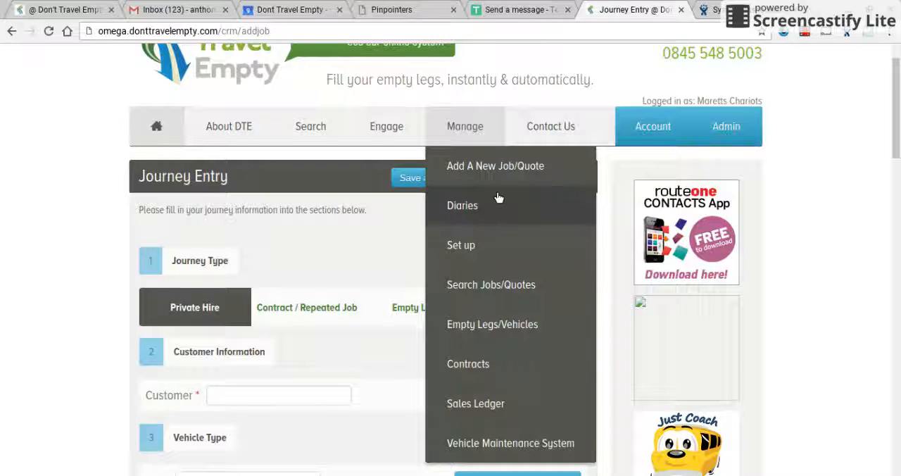
mouse_move(494, 420)
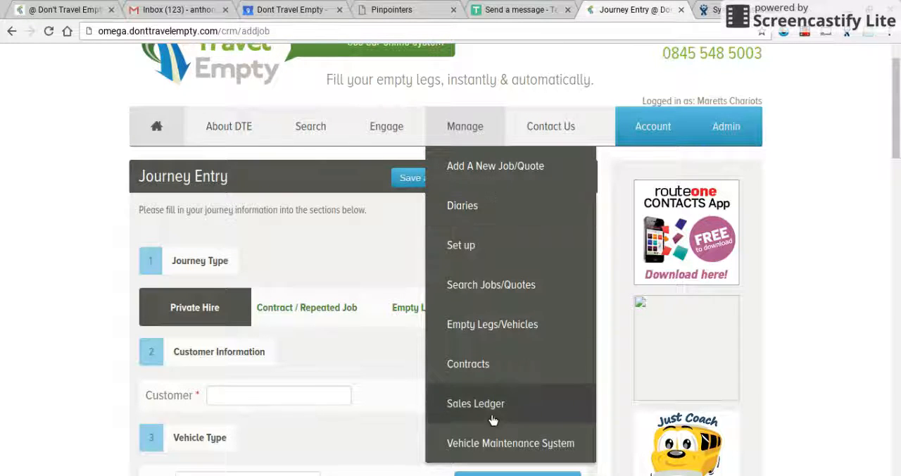
mouse_move(498, 443)
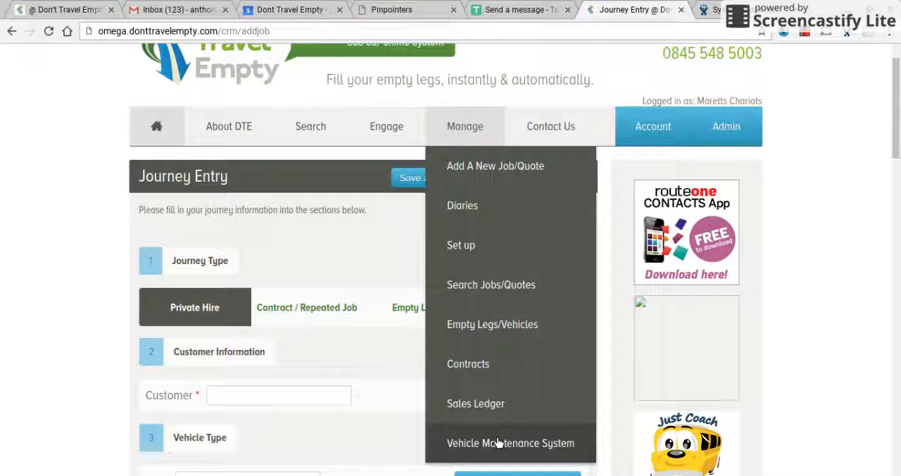
Open the Vehicle Maintenance System from the Manage menu
left_click(511, 443)
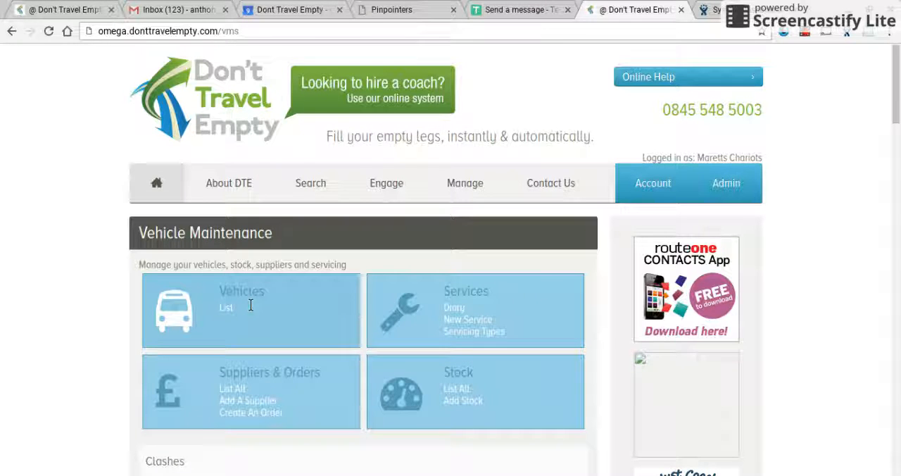
mouse_move(437, 316)
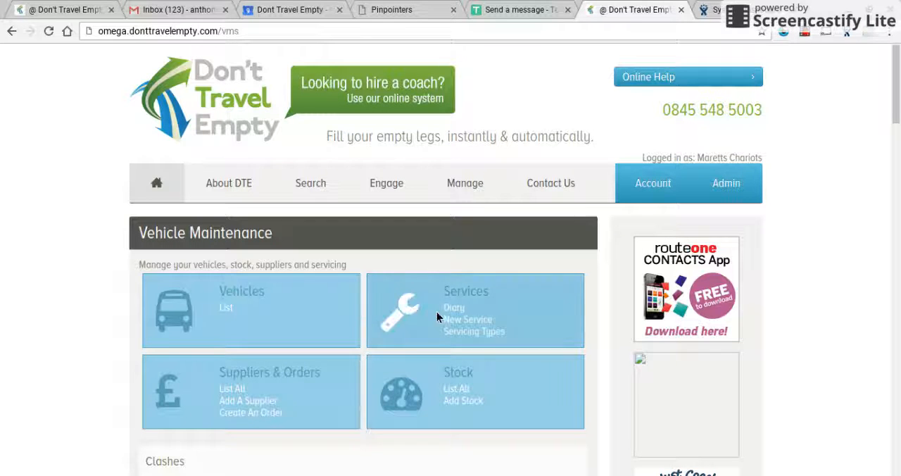
mouse_move(468, 320)
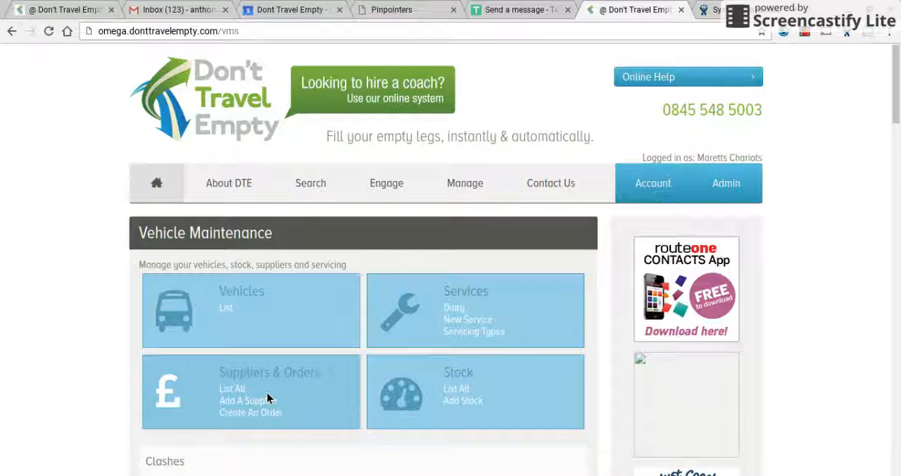
mouse_move(457, 397)
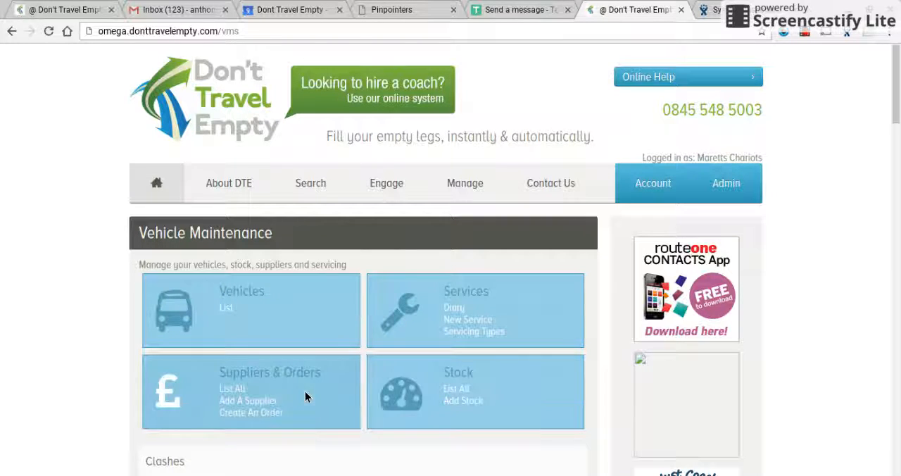
mouse_move(242, 425)
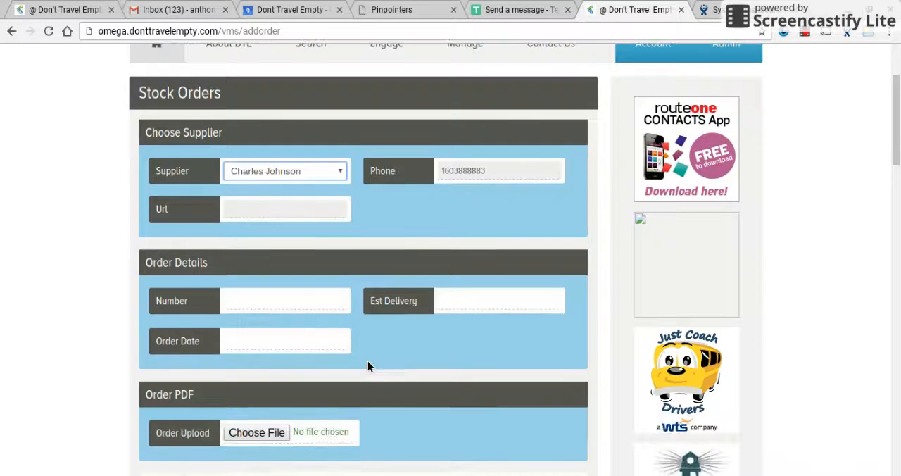
Enter order number 123 with order and estimated delivery dates of 11/07/2016
left_click(285, 300)
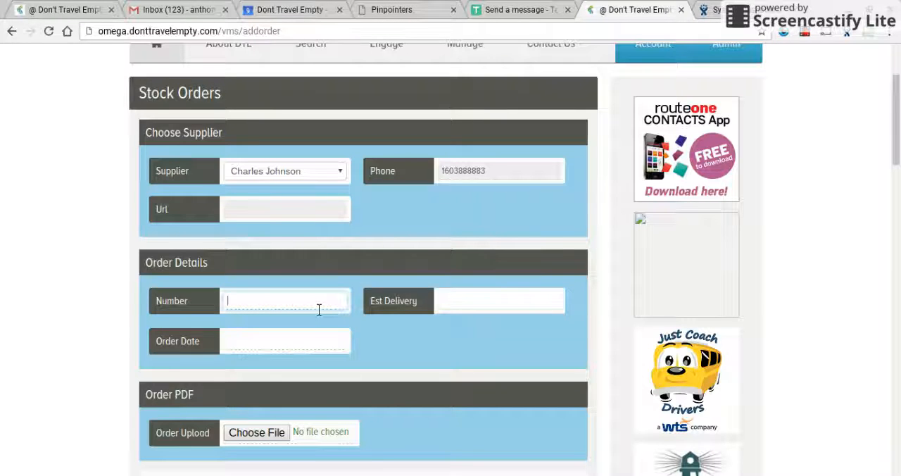
left_click(285, 341)
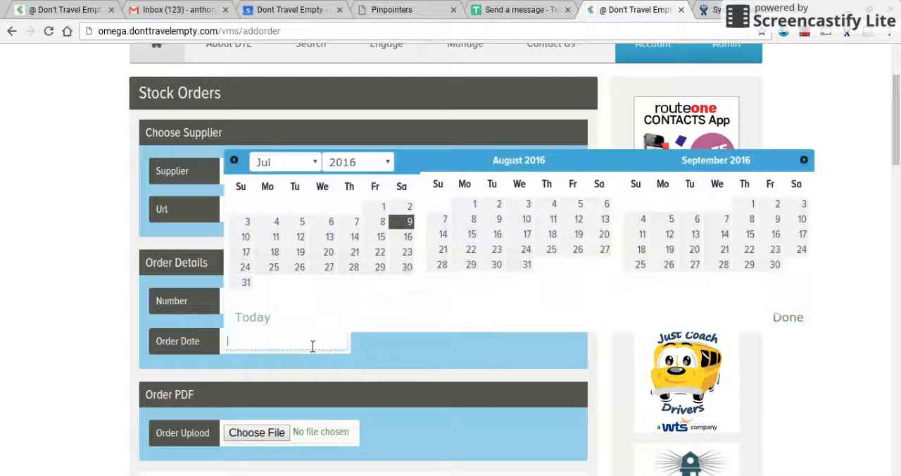
left_click(275, 236)
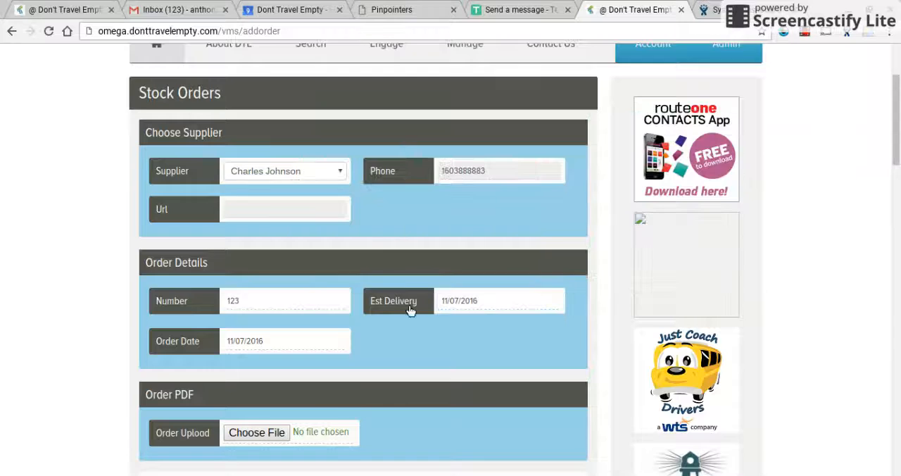
scroll("down", 3)
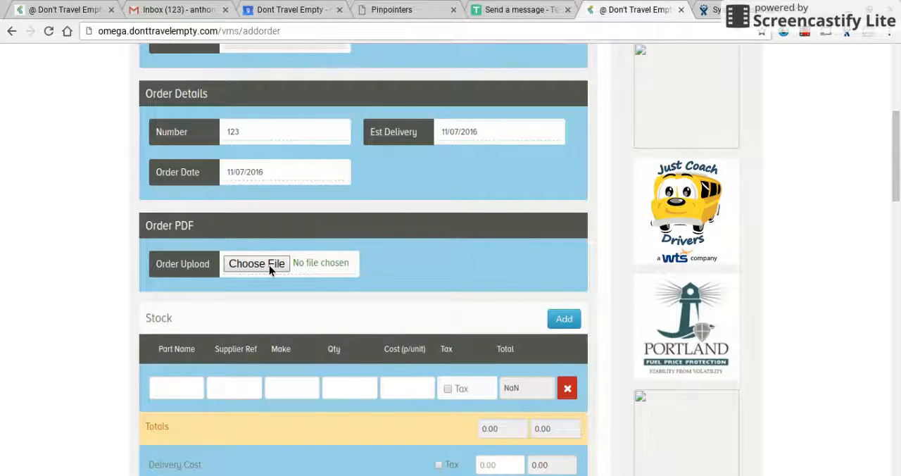
Add a stock line for two Bosch wipers, ref 002, at 25.55 with tax, and save
scroll("down", 3)
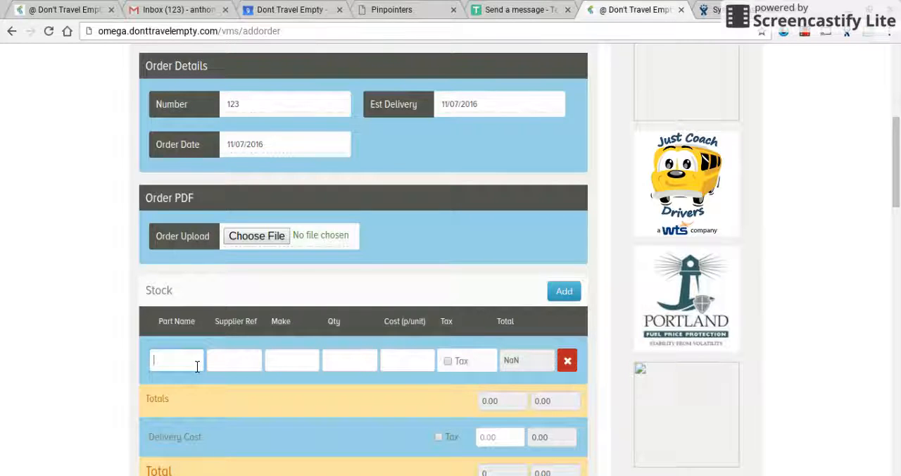
type("Wiper")
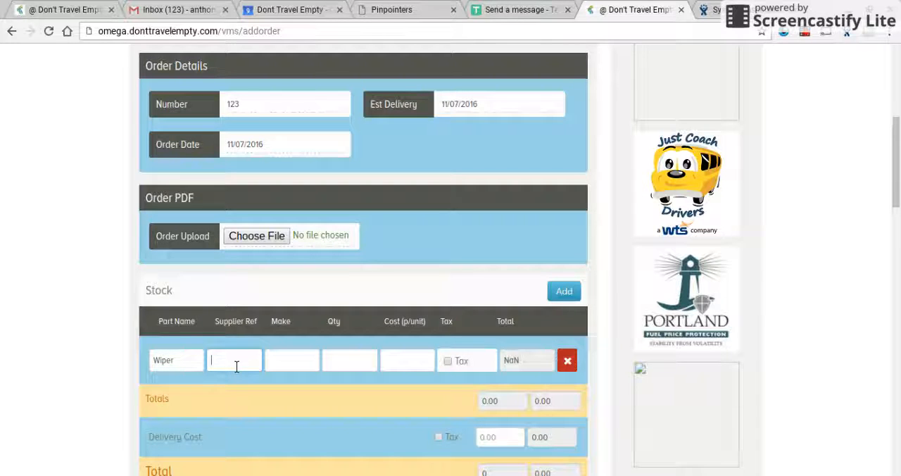
type("Bosch")
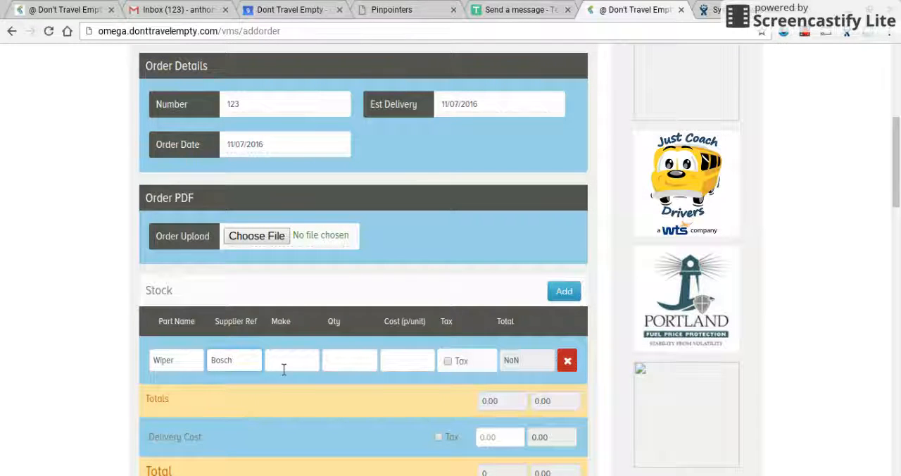
left_click(234, 360)
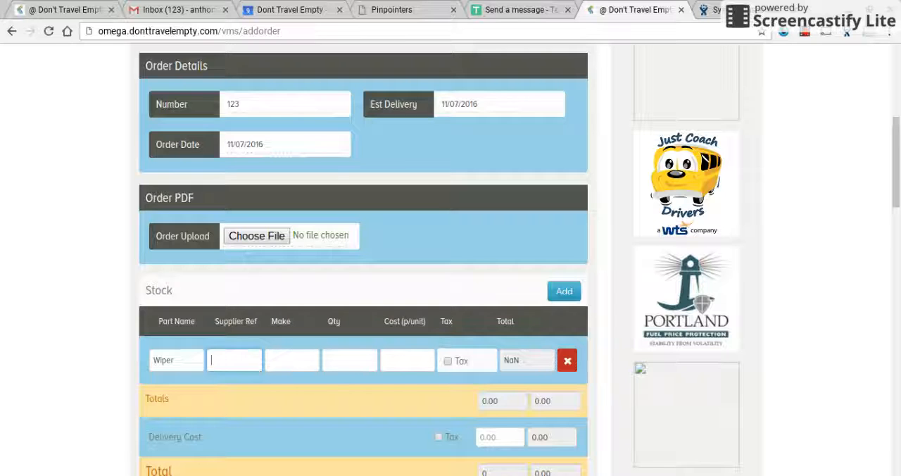
type("002")
left_click(292, 360)
type("Bosch")
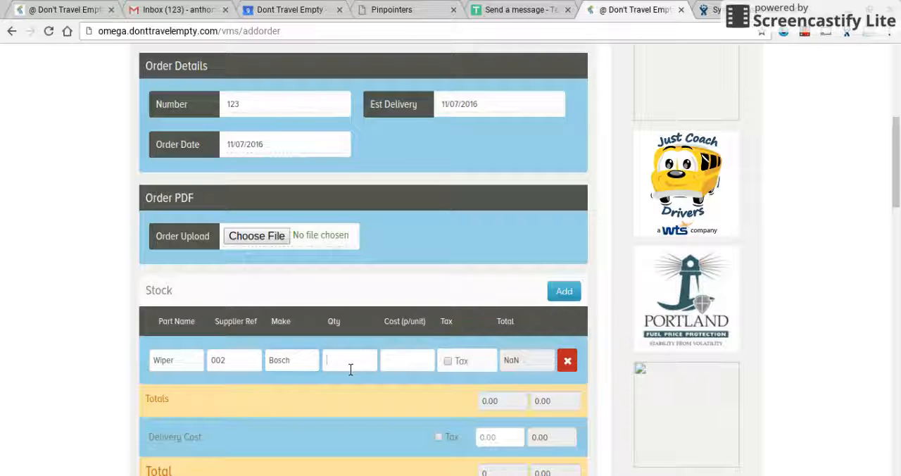
type("2")
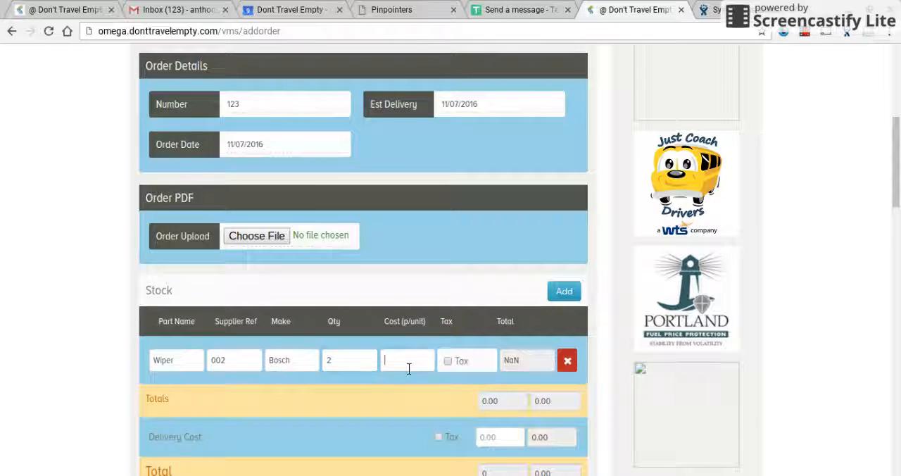
type("2")
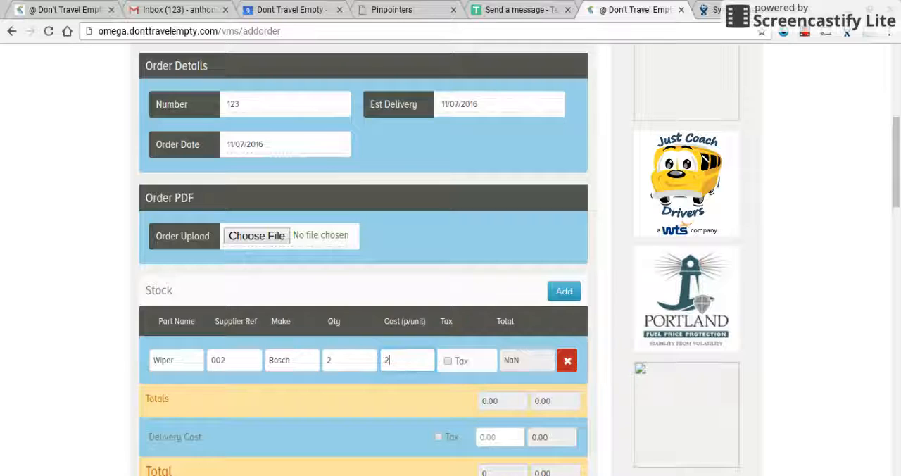
type("5.55")
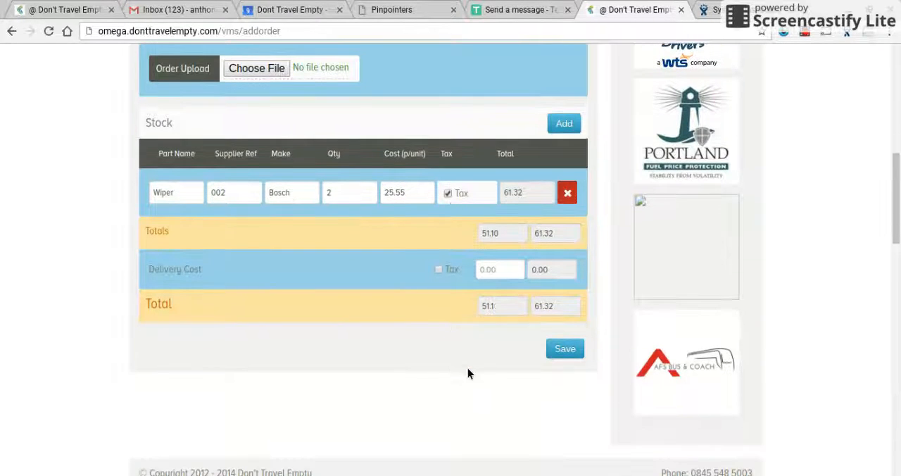
left_click(565, 348)
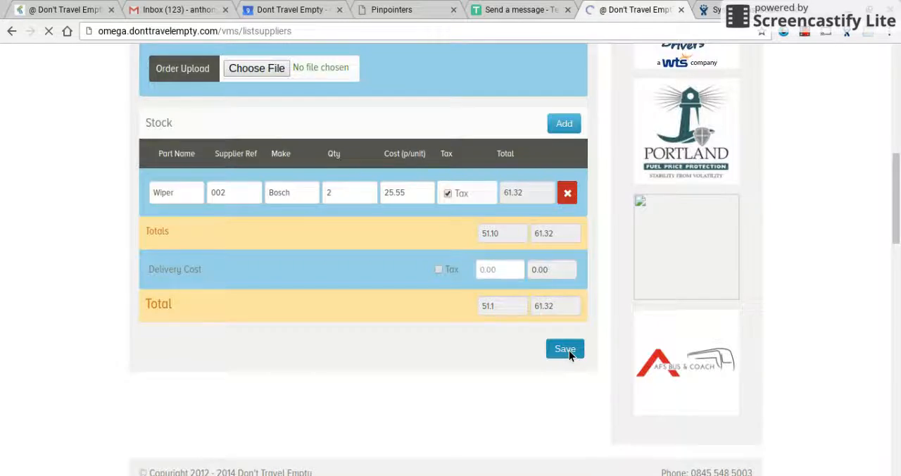
Check order 123 for 61.32 in the orders list, then return to Vehicle Maintenance
left_click(565, 349)
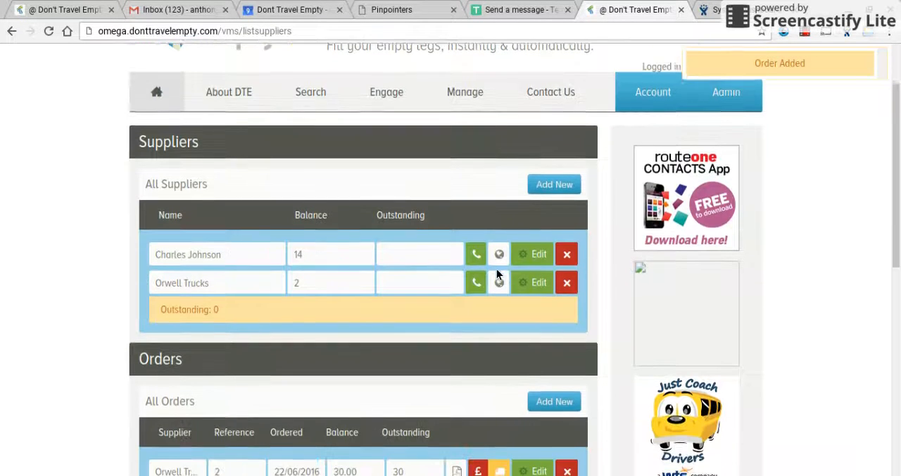
scroll("down", 3)
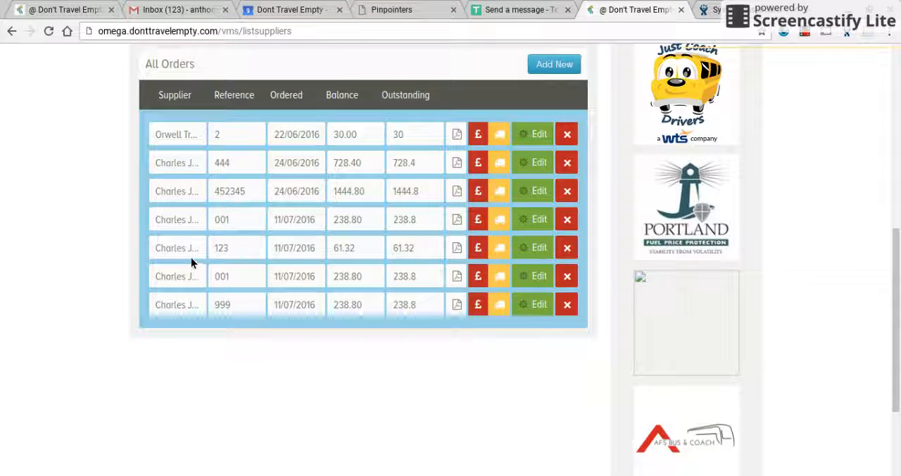
mouse_move(430, 252)
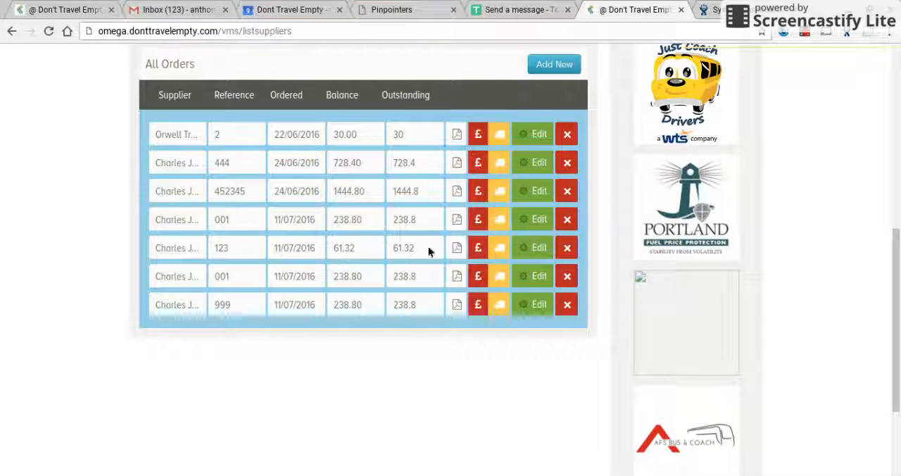
mouse_move(465, 253)
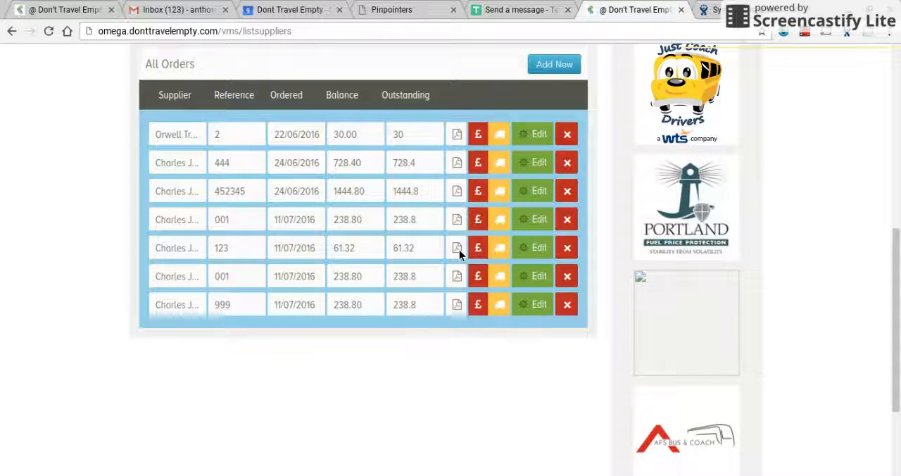
mouse_move(478, 248)
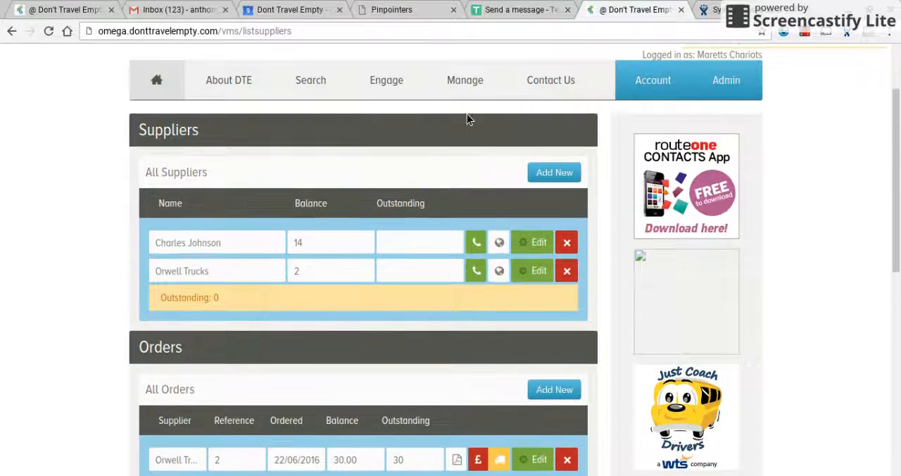
left_click(465, 79)
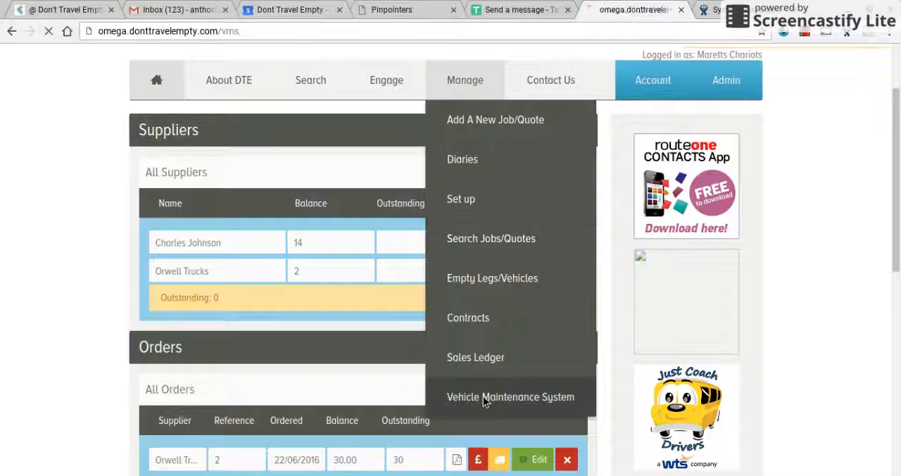
List all stock and locate the two Bosch wipers marked On Order
left_click(510, 397)
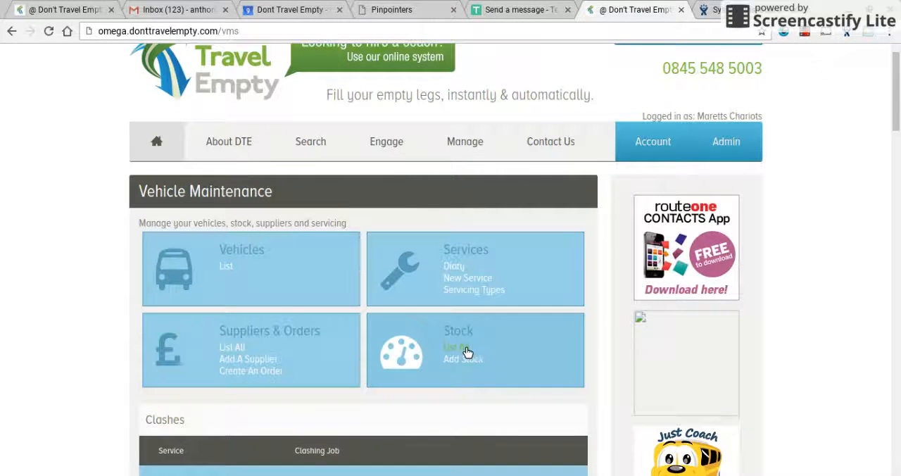
left_click(457, 346)
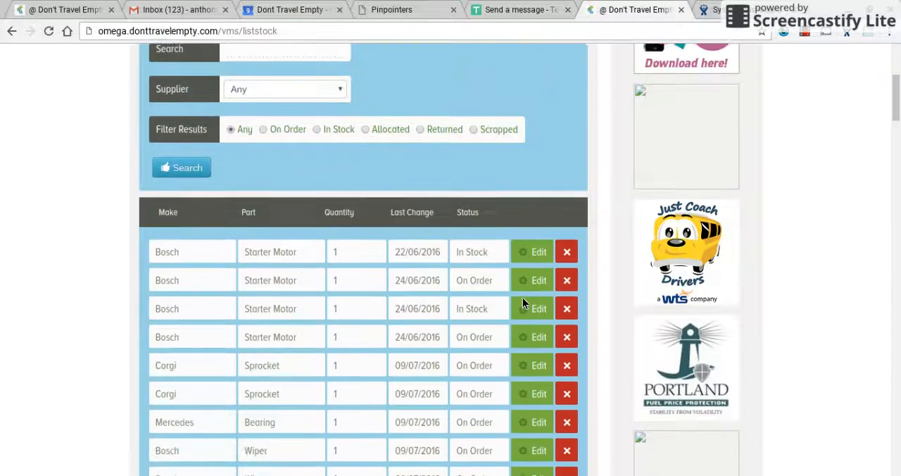
scroll("down", 3)
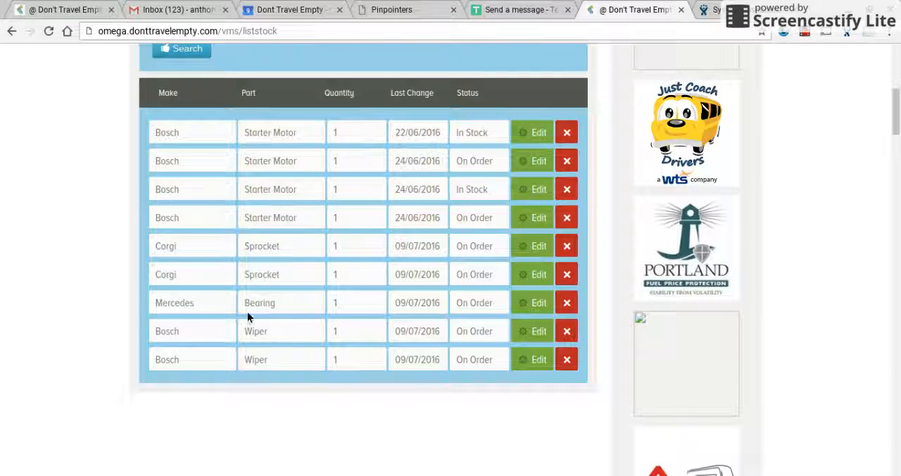
mouse_move(348, 335)
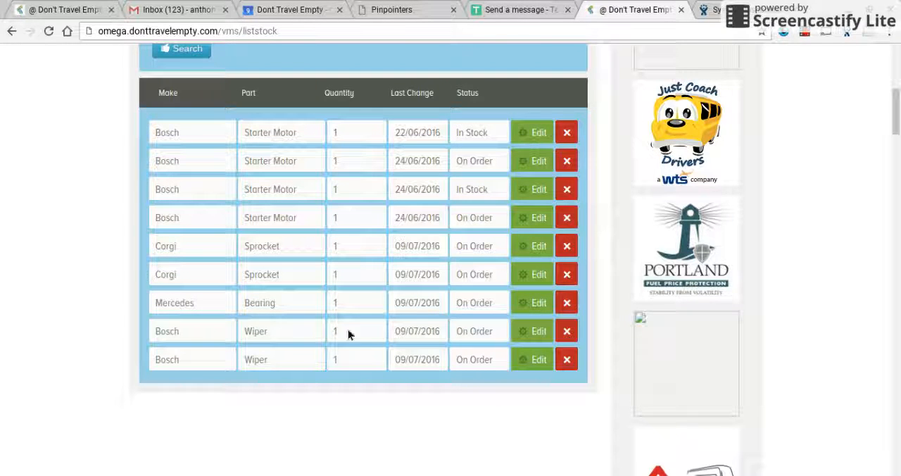
mouse_move(334, 348)
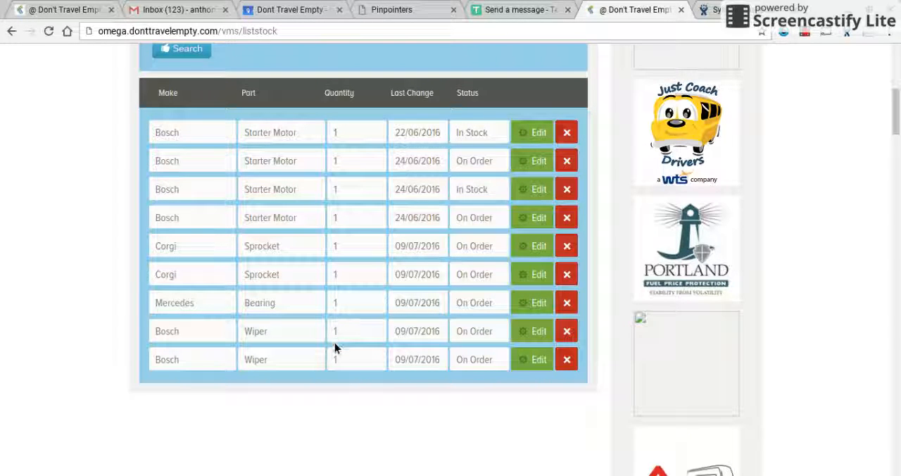
mouse_move(378, 345)
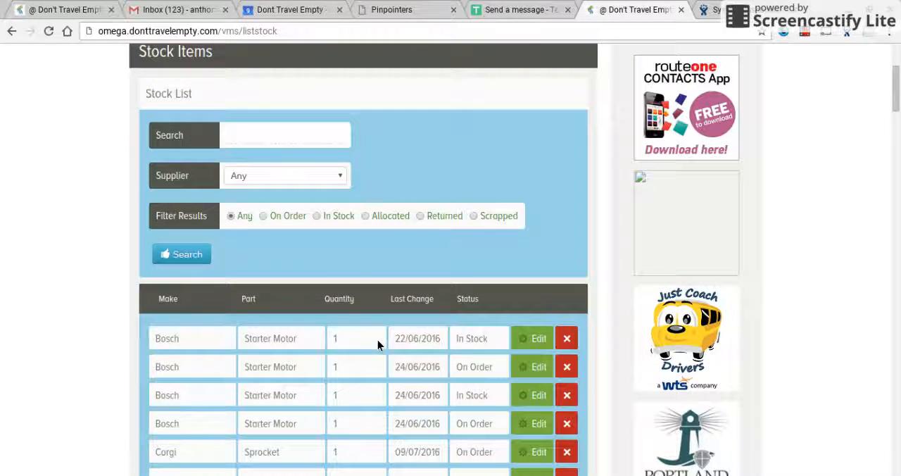
Search stock for Wiper, showing only the two Bosch wipers
left_click(285, 135)
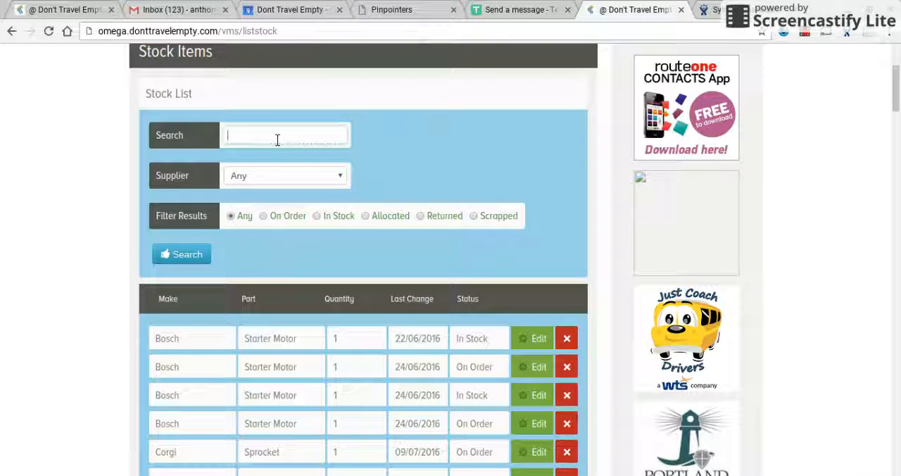
type("wi")
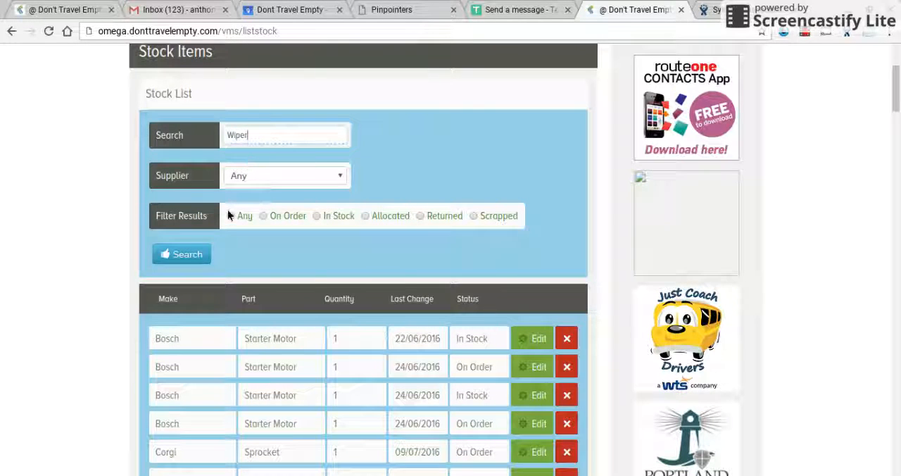
left_click(181, 253)
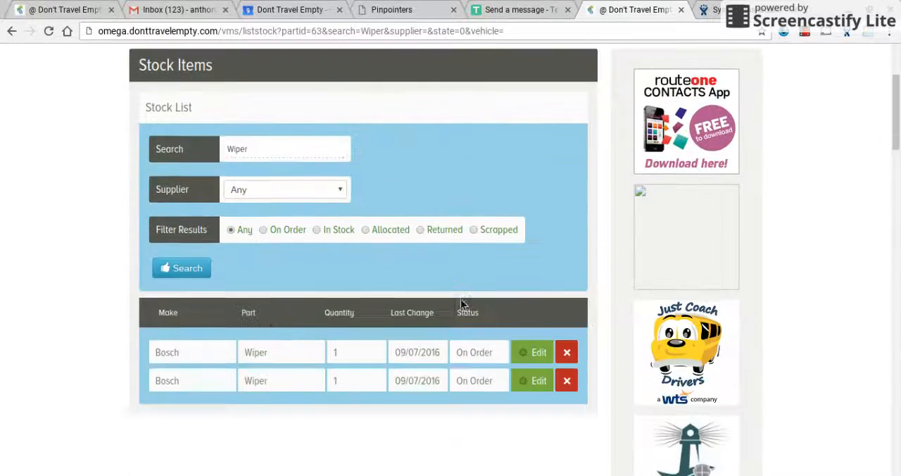
scroll("down", 3)
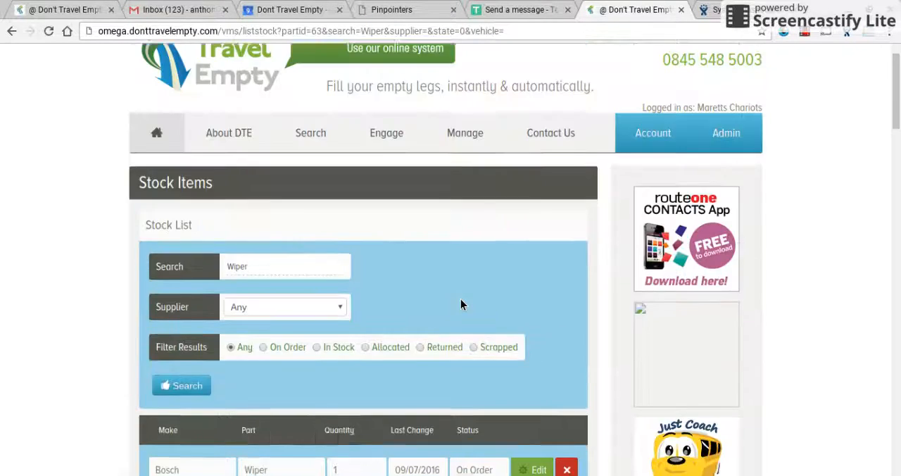
Open the full Suppliers & Orders list in Vehicle Maintenance
left_click(464, 132)
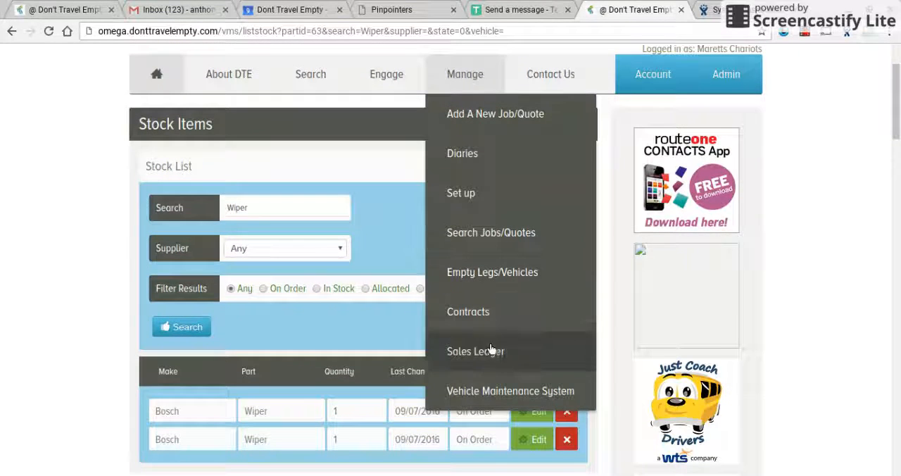
left_click(510, 391)
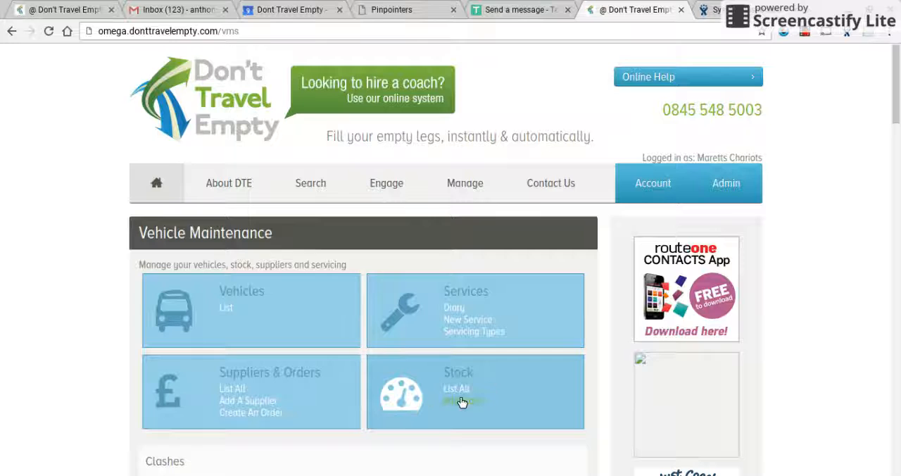
mouse_move(231, 408)
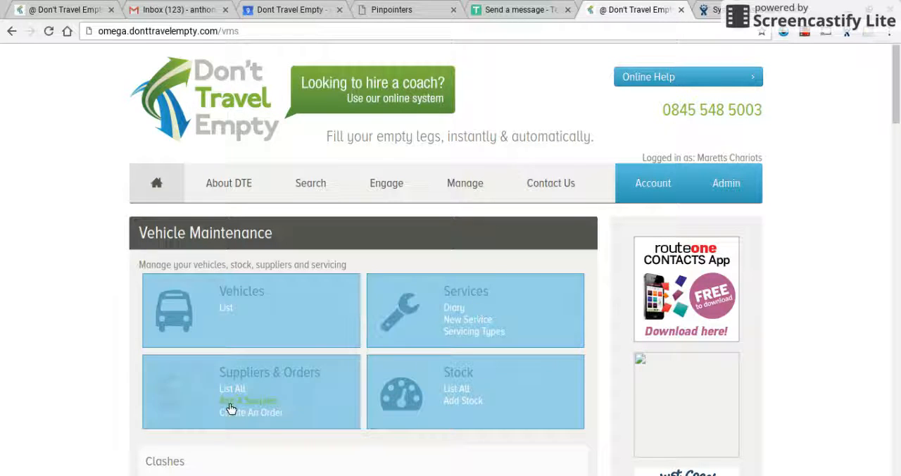
left_click(231, 388)
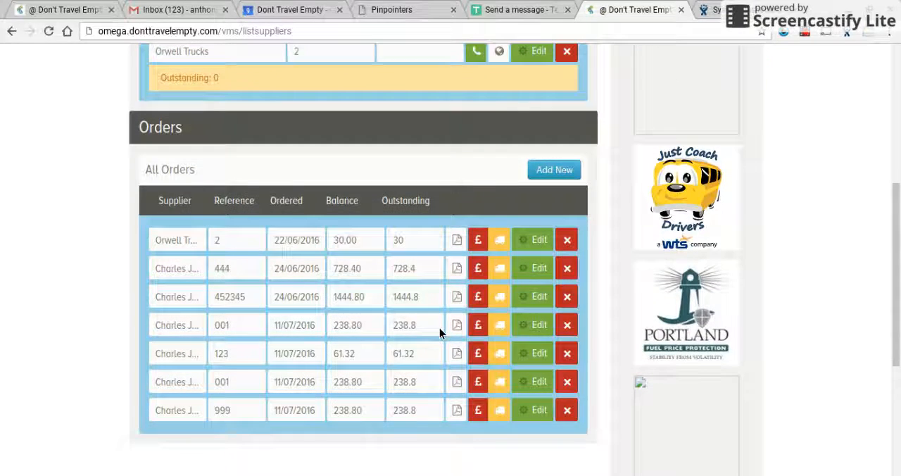
mouse_move(292, 319)
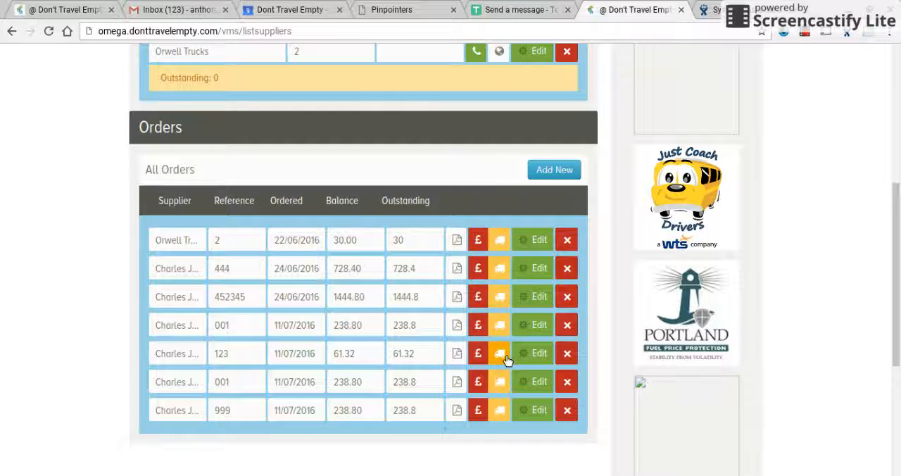
Mark order 123's items as delivered on 11/07/16 and save
left_click(500, 353)
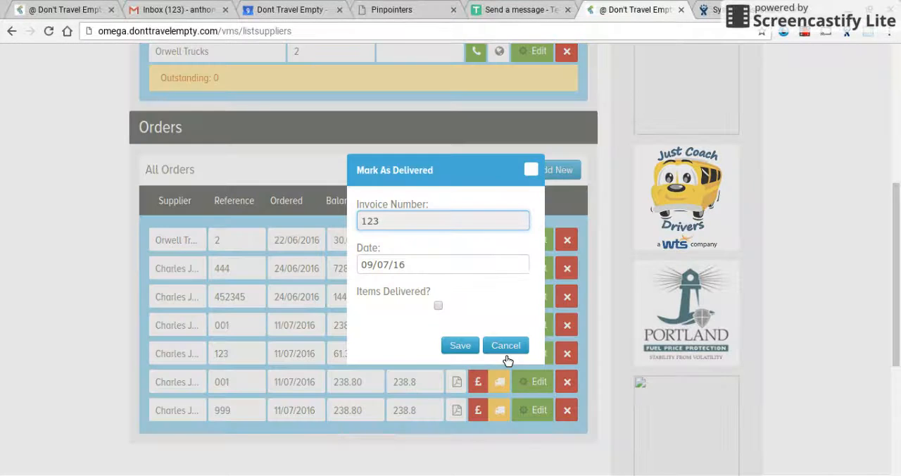
left_click(438, 306)
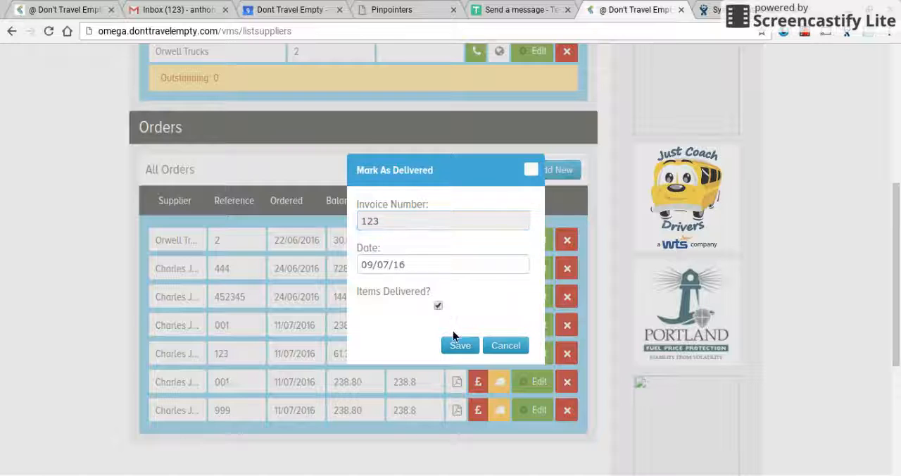
left_click(442, 264)
type("11")
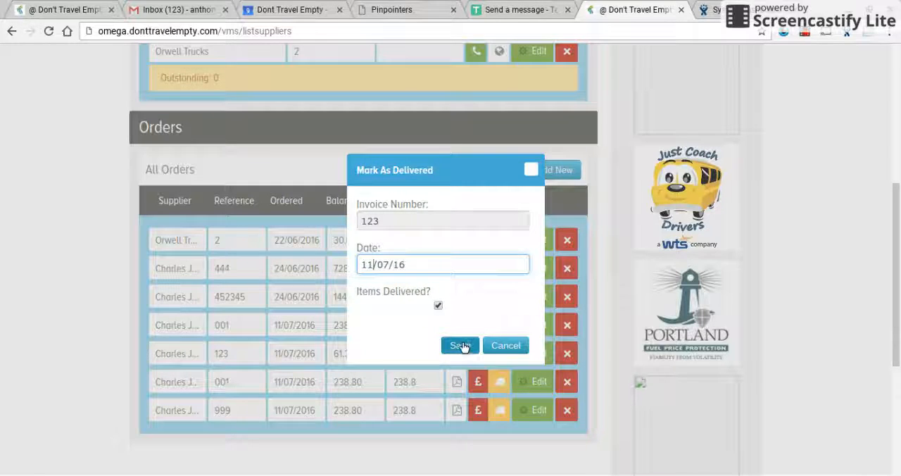
left_click(460, 345)
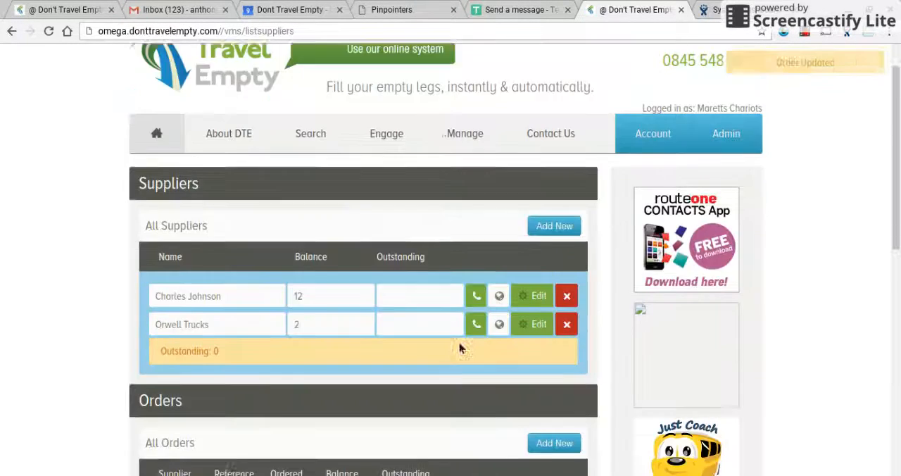
Open the full stock list and confirm both Bosch wipers are In Stock
scroll("down", 3)
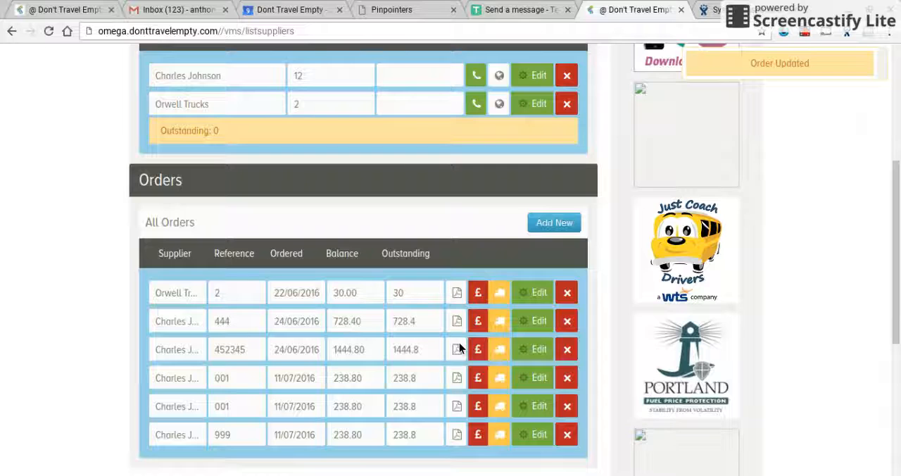
left_click(465, 64)
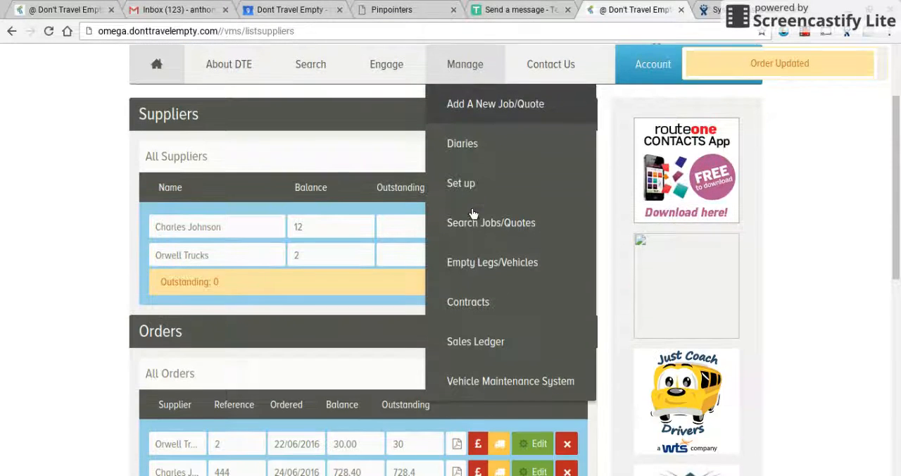
left_click(510, 381)
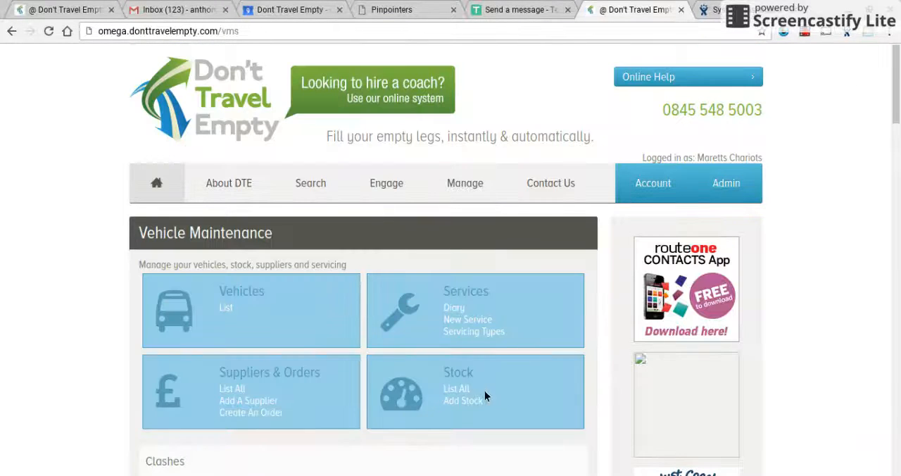
left_click(456, 388)
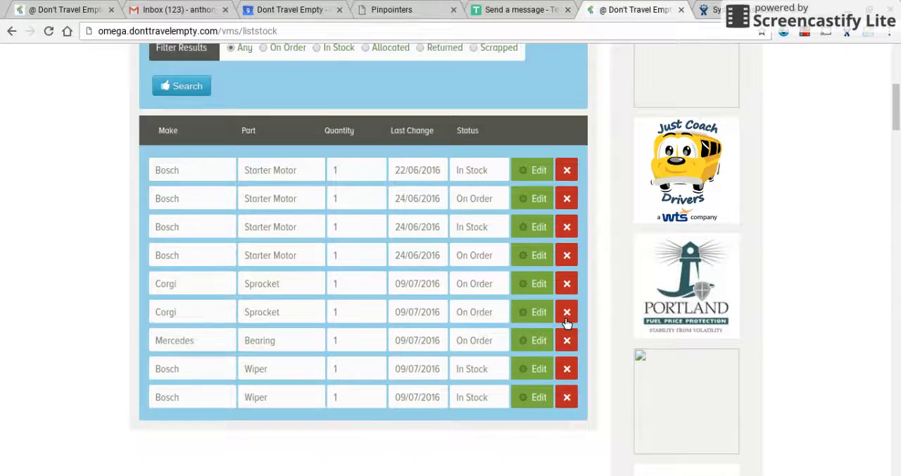
scroll("down", 3)
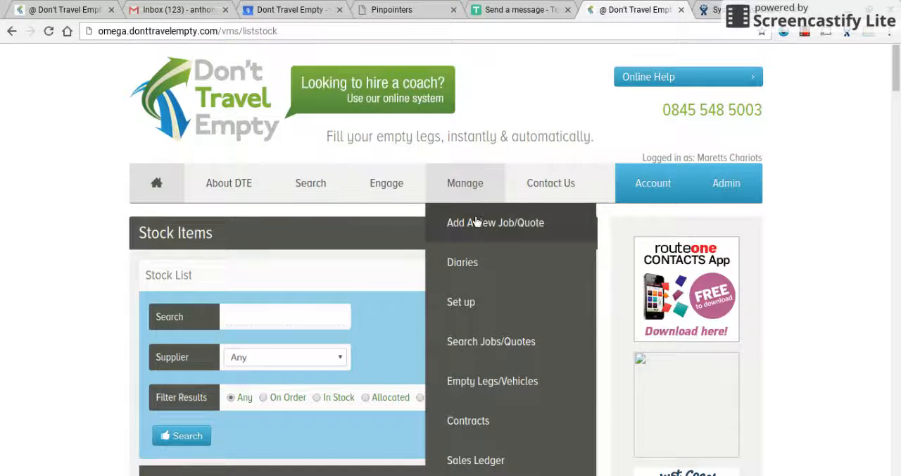
Go to vehicle 303's service booking and set the start date to 11/07/2016
scroll("down", 3)
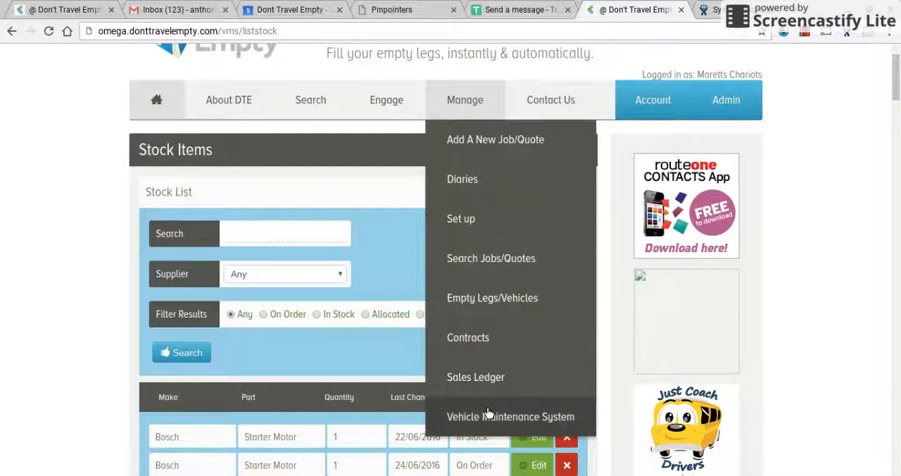
left_click(510, 416)
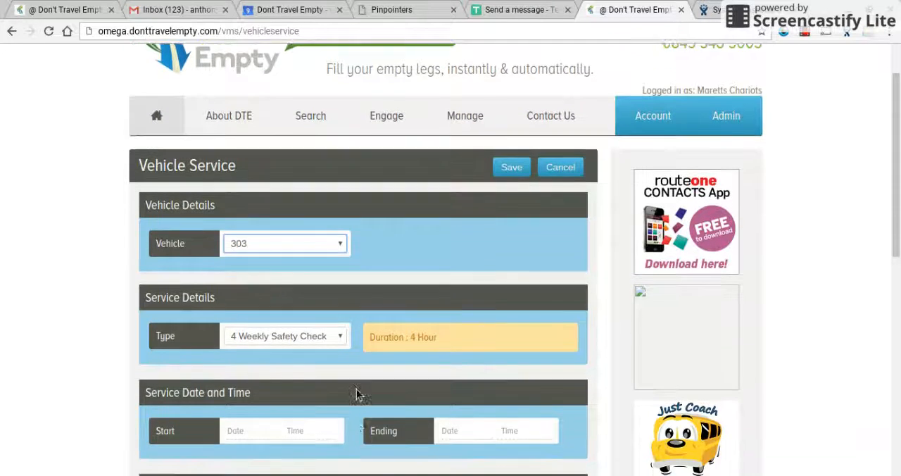
scroll("down", 3)
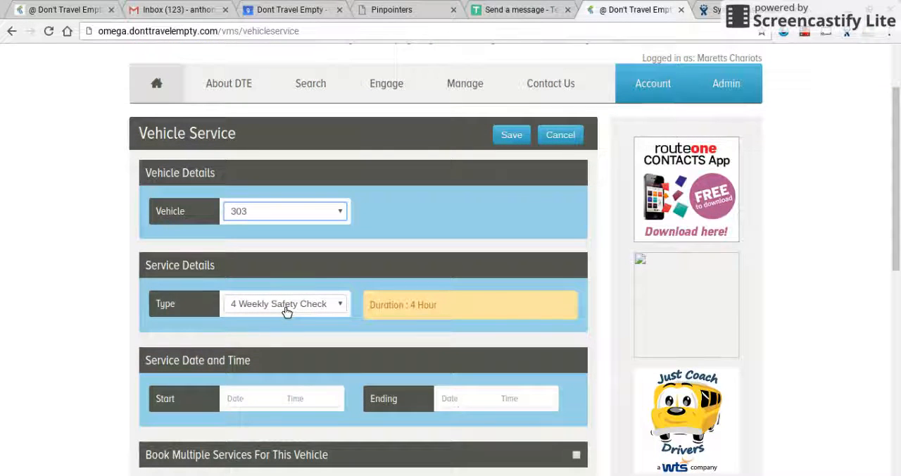
scroll("down", 3)
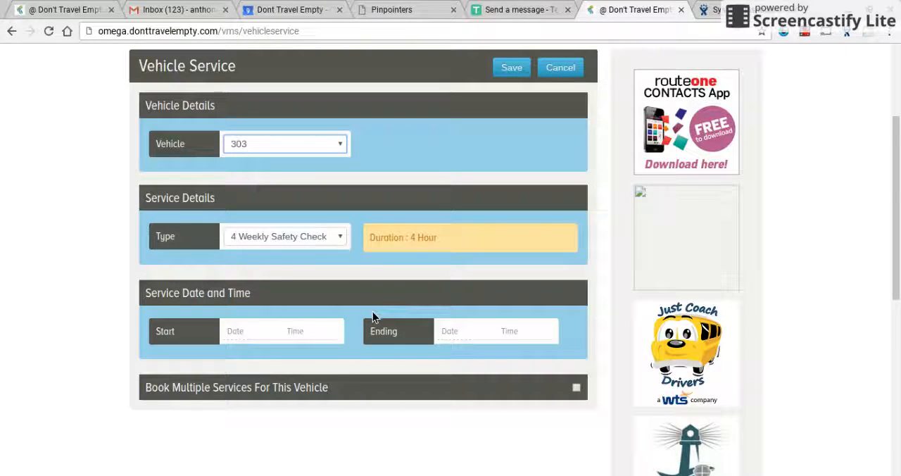
left_click(252, 331)
type("11/07/2016")
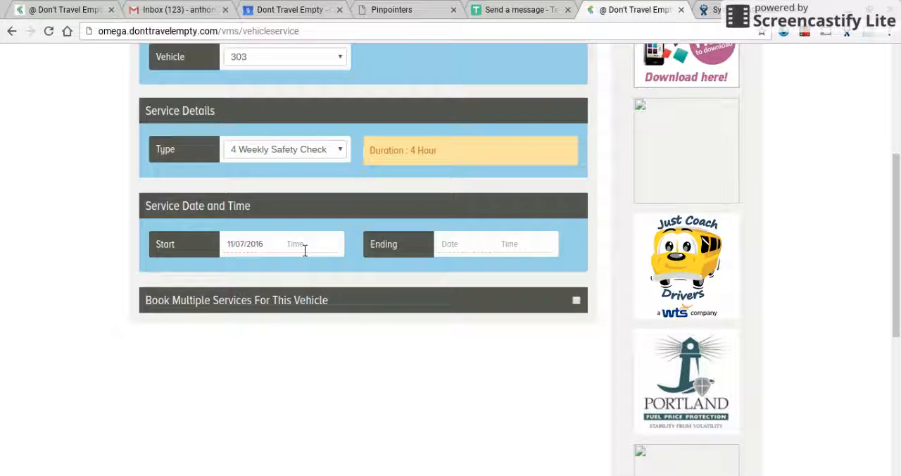
Set the safety check to run 07:00–11:00, enable repeat booking, and save
left_click(309, 244)
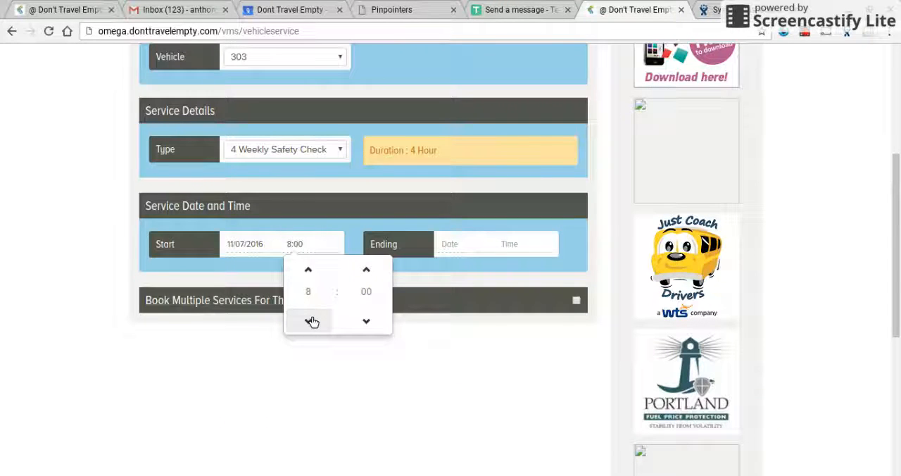
left_click(308, 322)
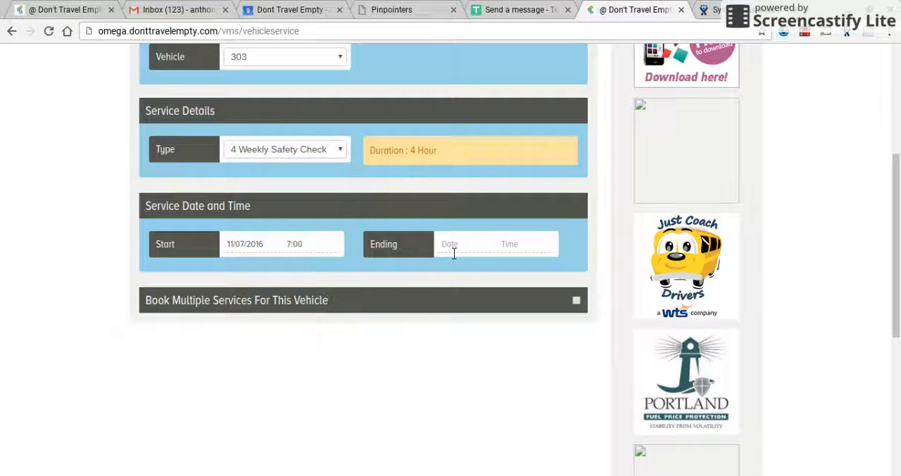
left_click(461, 243)
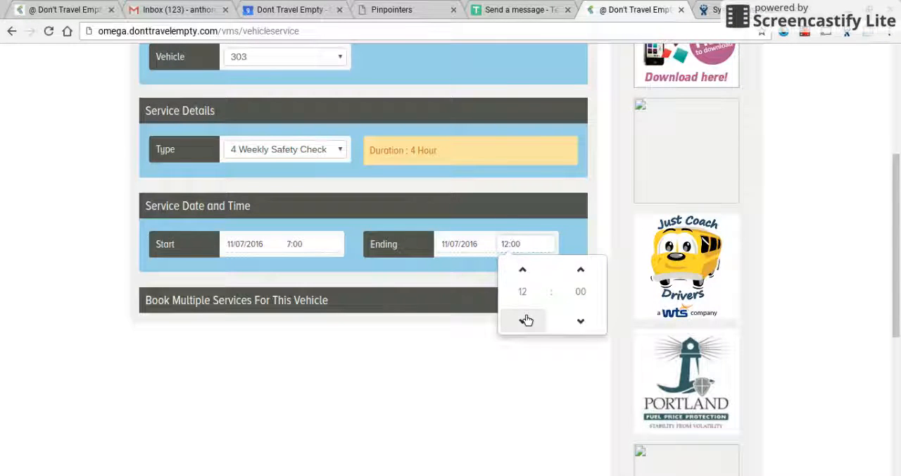
left_click(523, 321)
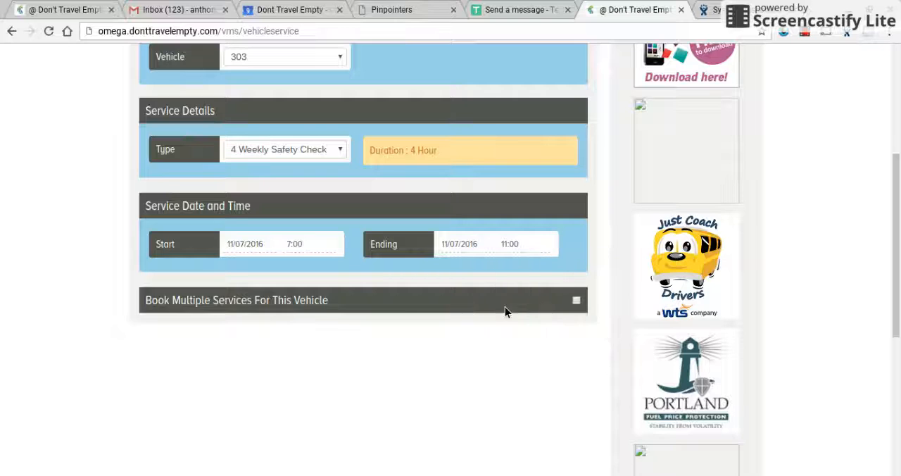
left_click(576, 300)
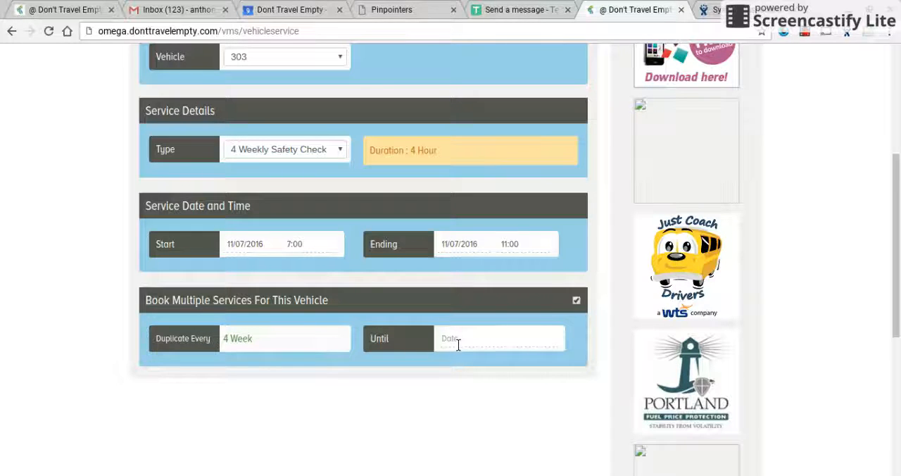
mouse_move(498, 331)
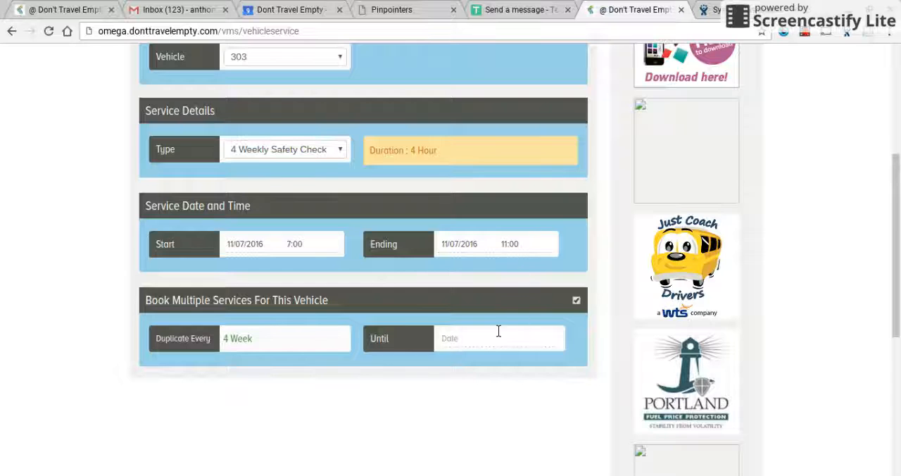
left_click(500, 339)
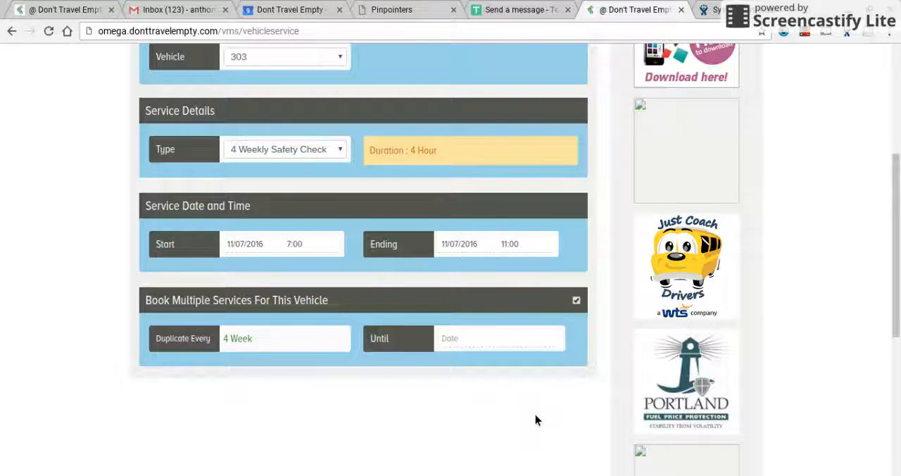
mouse_move(567, 363)
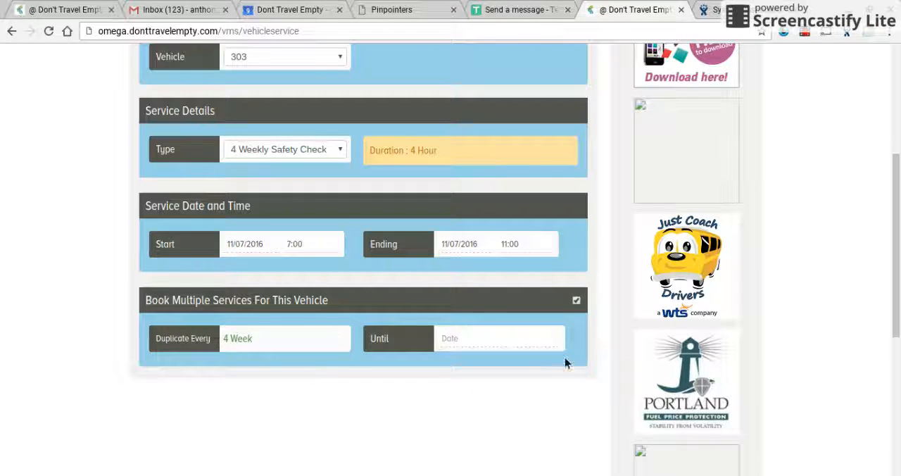
scroll("up", 3)
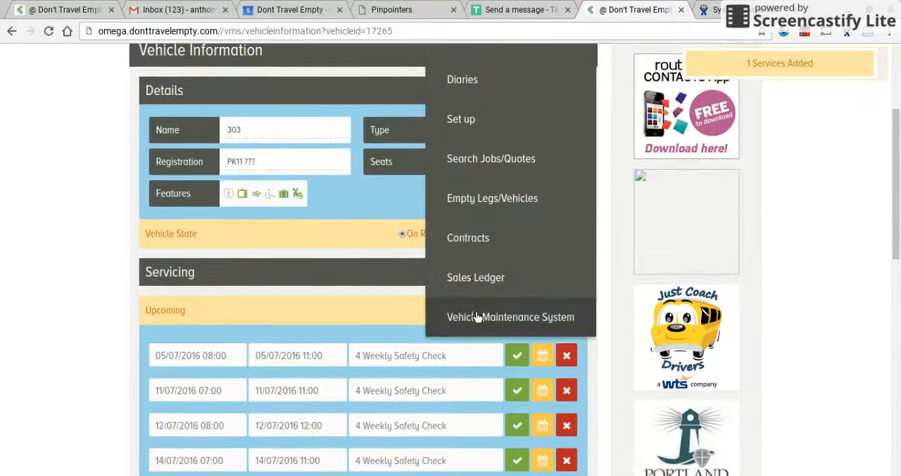
Open the Services diary and move to the week of 11th–17th July 2016
left_click(510, 317)
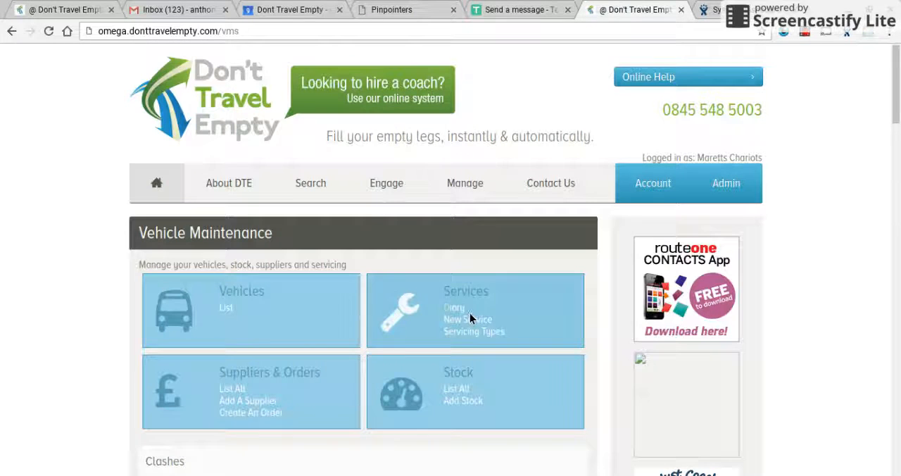
left_click(454, 307)
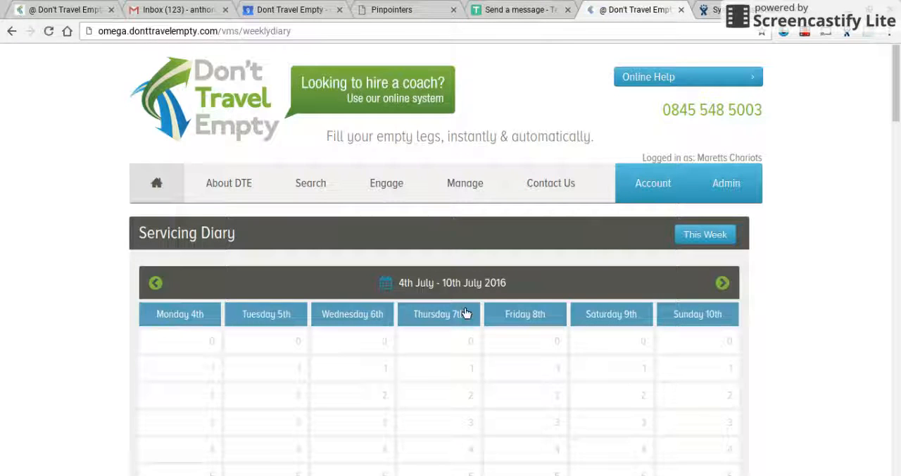
left_click(722, 283)
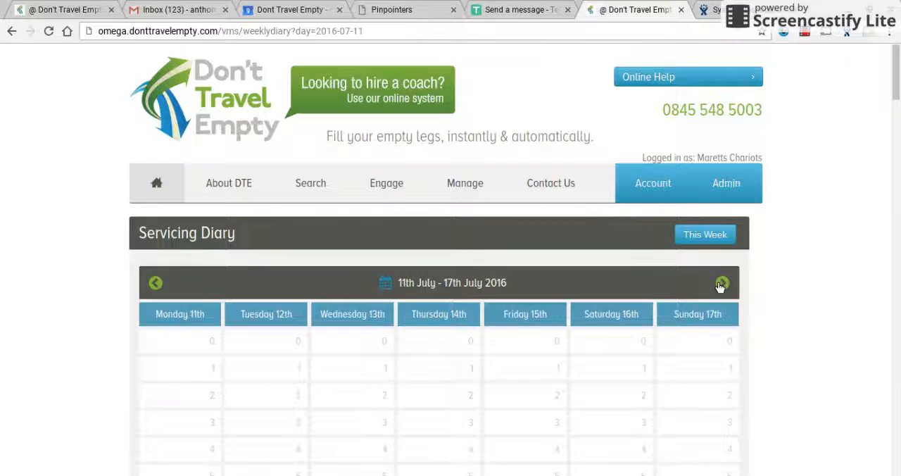
scroll("down", 3)
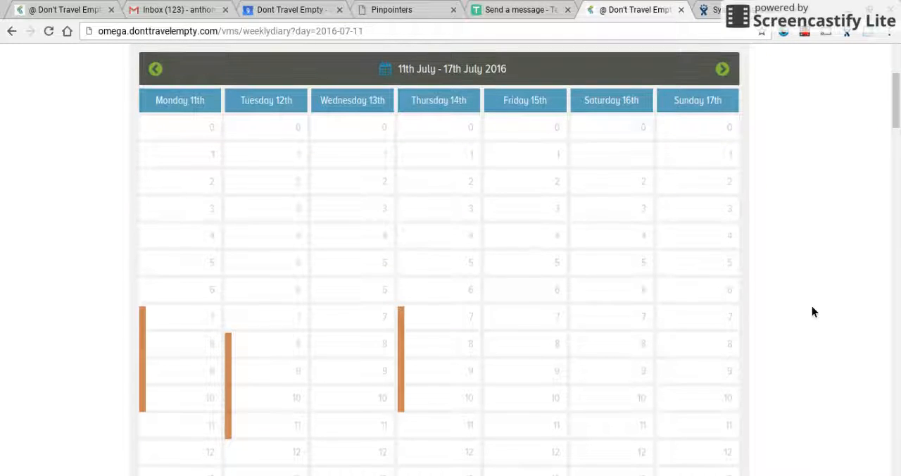
mouse_move(155, 352)
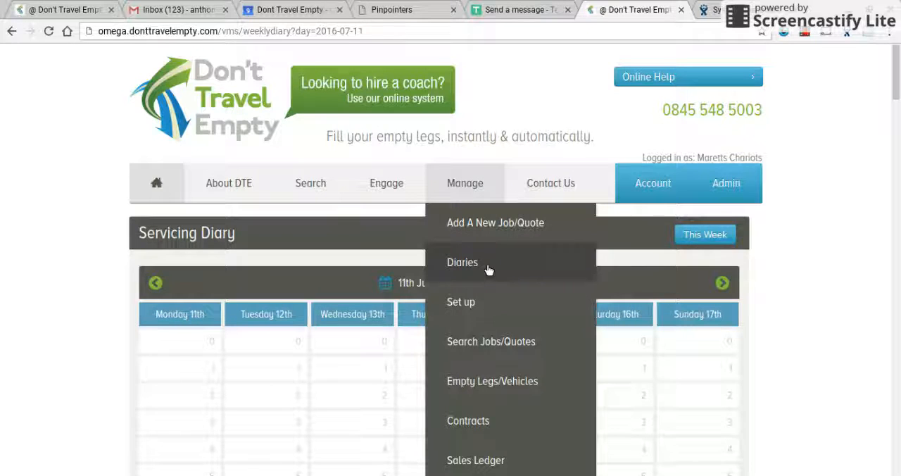
Open the job diary and step to Monday 11th July 2016
left_click(463, 262)
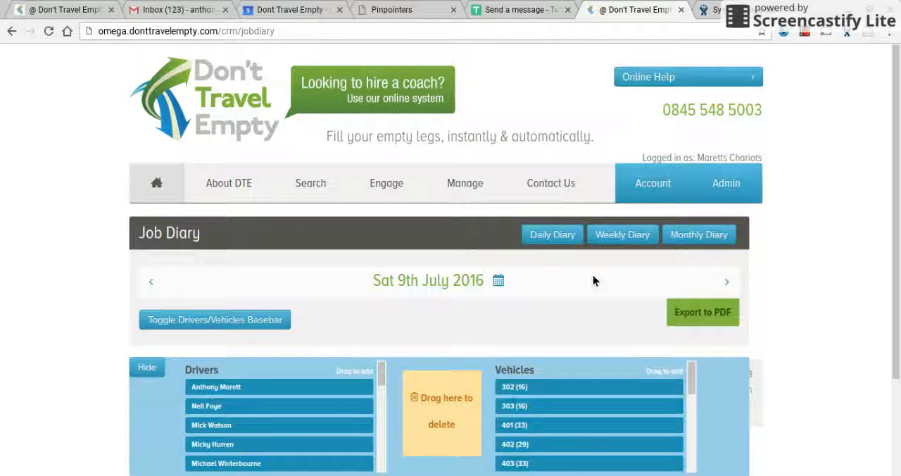
left_click(498, 280)
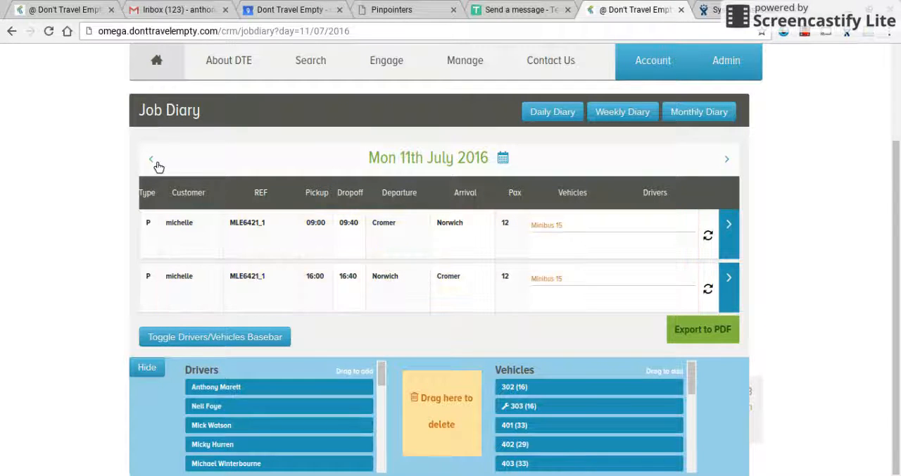
left_click(150, 158)
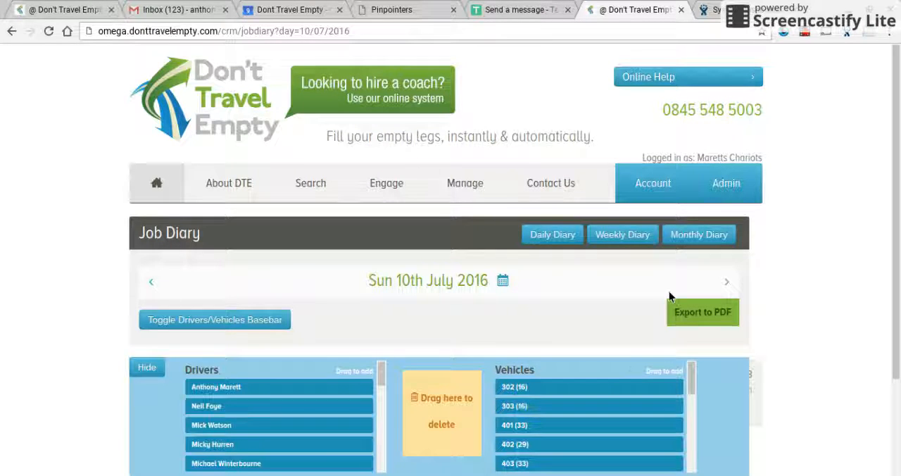
left_click(727, 280)
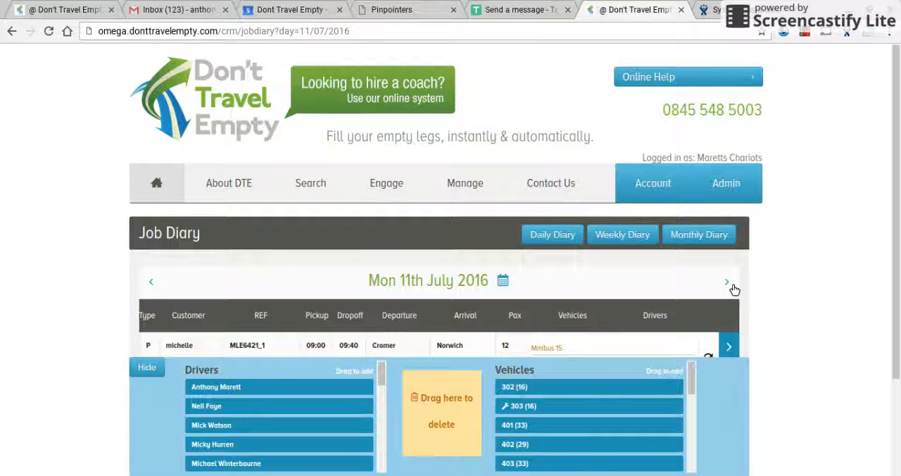
mouse_move(519, 311)
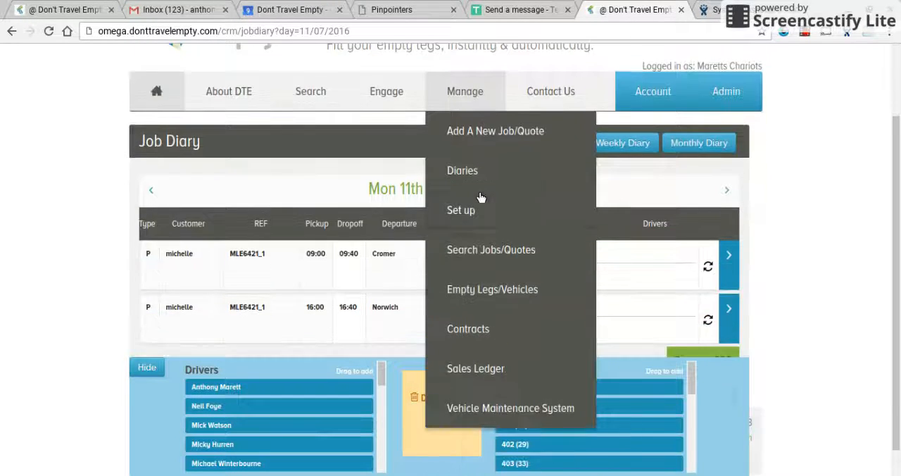
Show the servicing diary for the week of 11th July, with 303's safety check
left_click(510, 407)
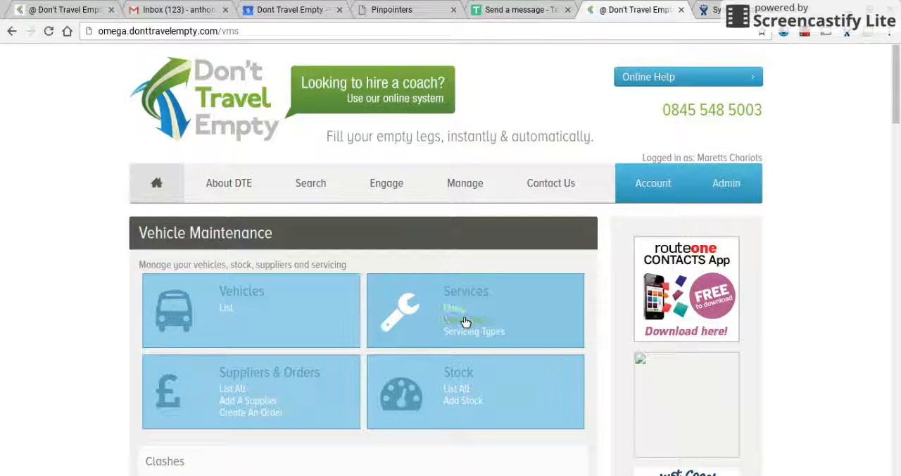
left_click(454, 308)
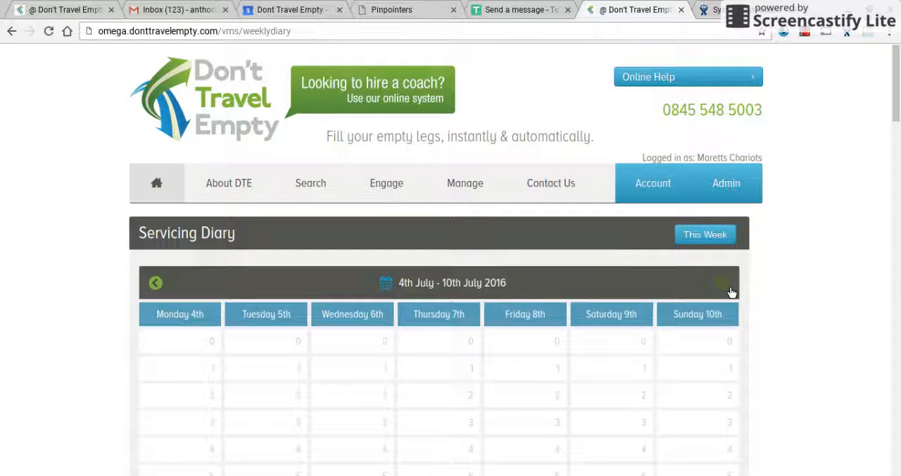
left_click(721, 282)
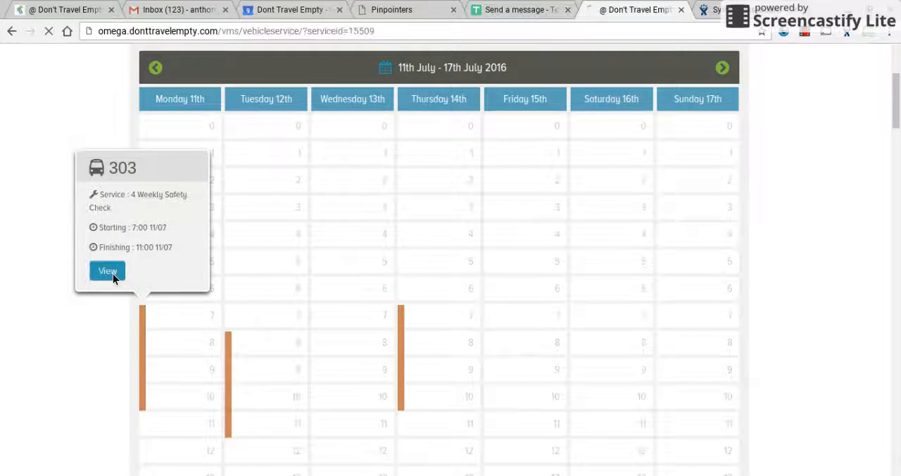
Mark 303's 4 Weekly Safety Check complete with actual times 7:00 to 10:30
left_click(107, 271)
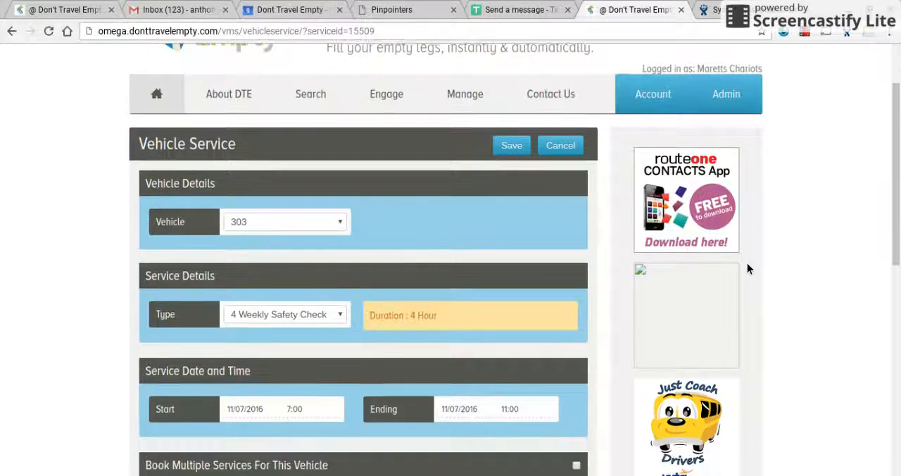
scroll("down", 3)
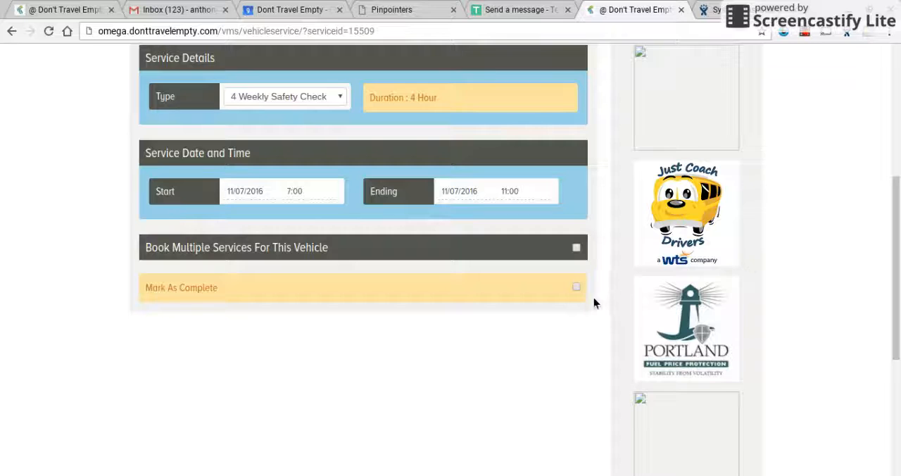
left_click(576, 287)
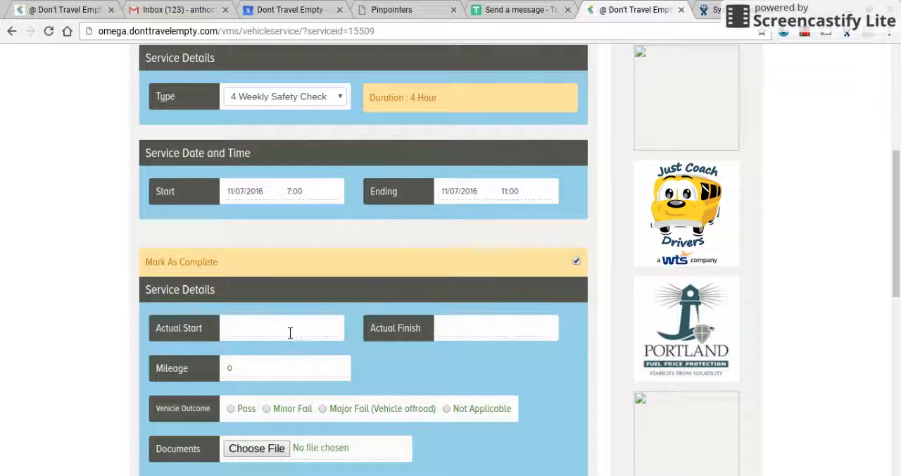
left_click(282, 327)
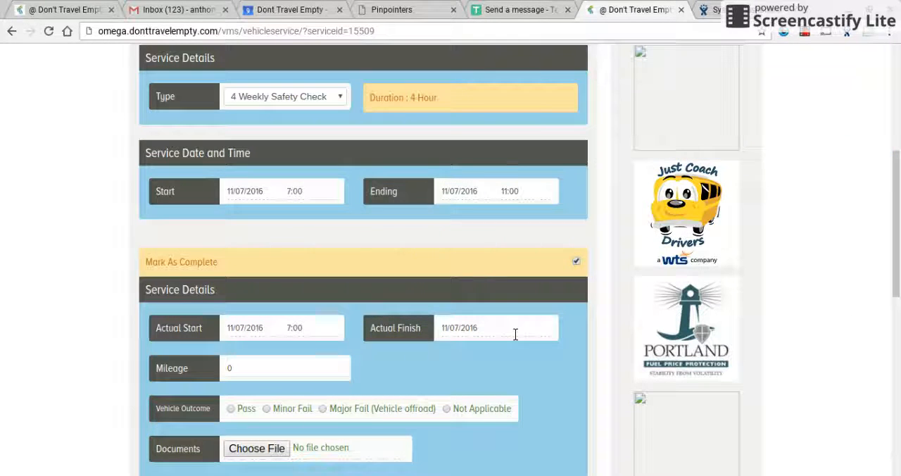
left_click(497, 327)
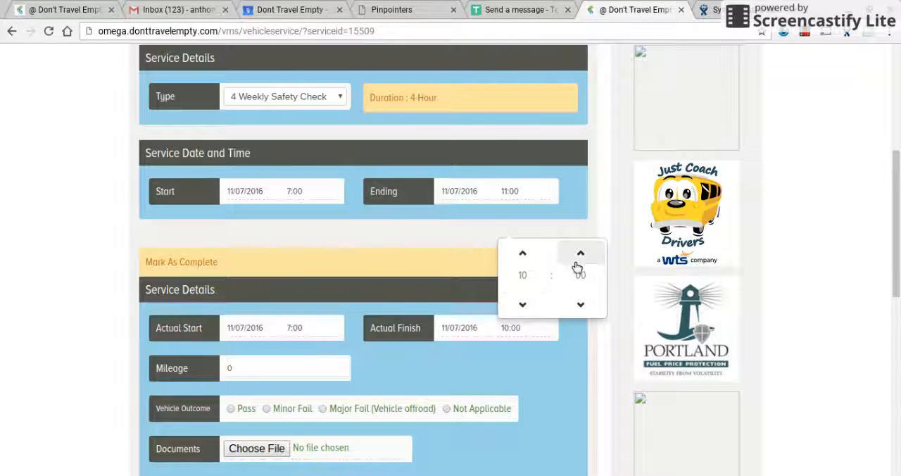
left_click(580, 253)
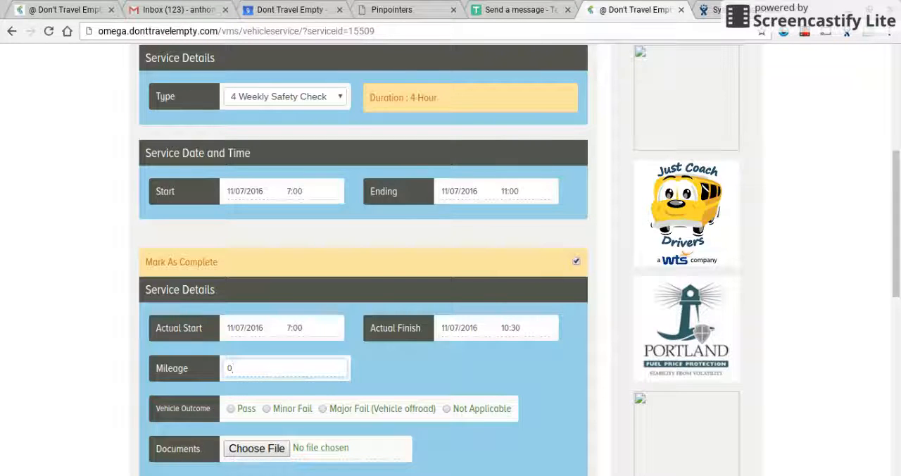
Record mileage 124000, a Pass outcome and the note 'All good to go'
type("124000")
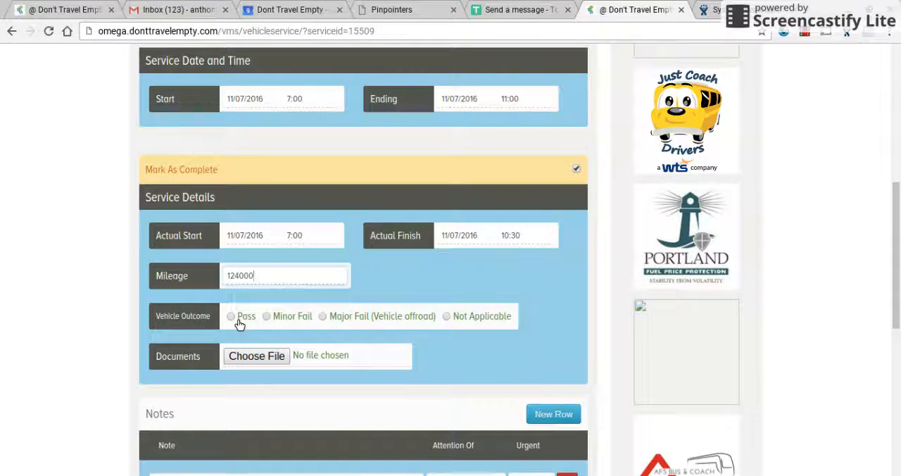
left_click(231, 316)
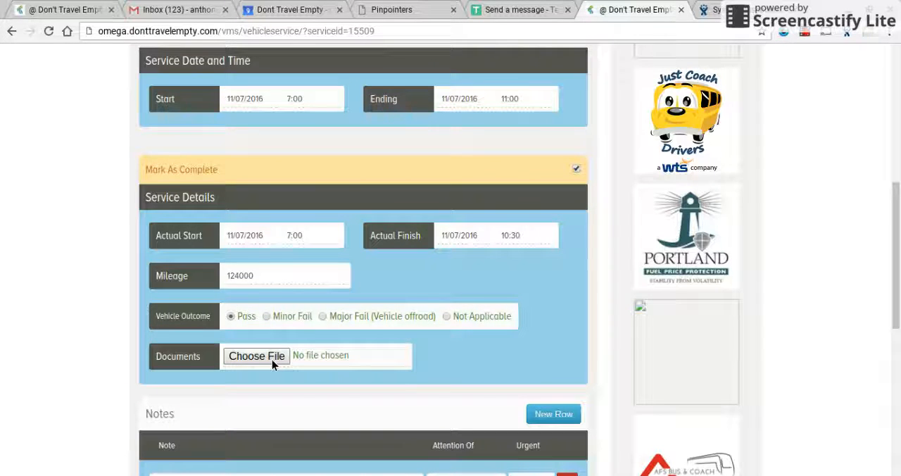
scroll("down", 3)
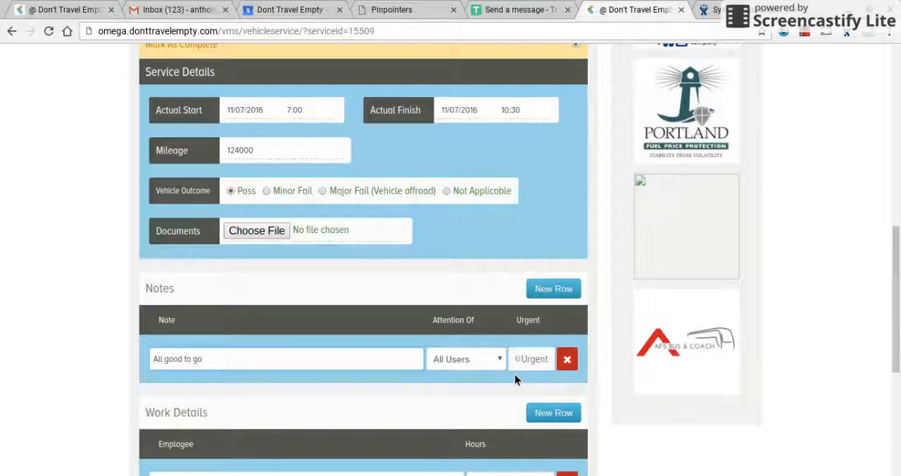
Address the note to MarettsChariots and log 3.5 hours
left_click(466, 359)
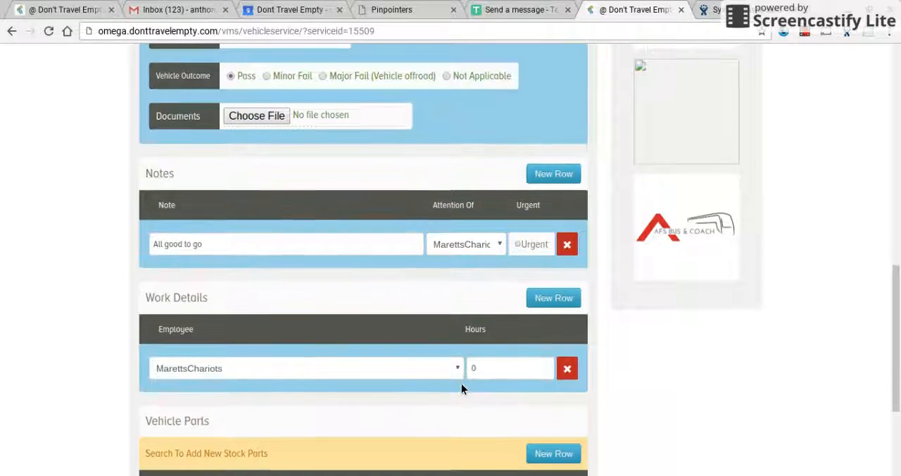
scroll("down", 3)
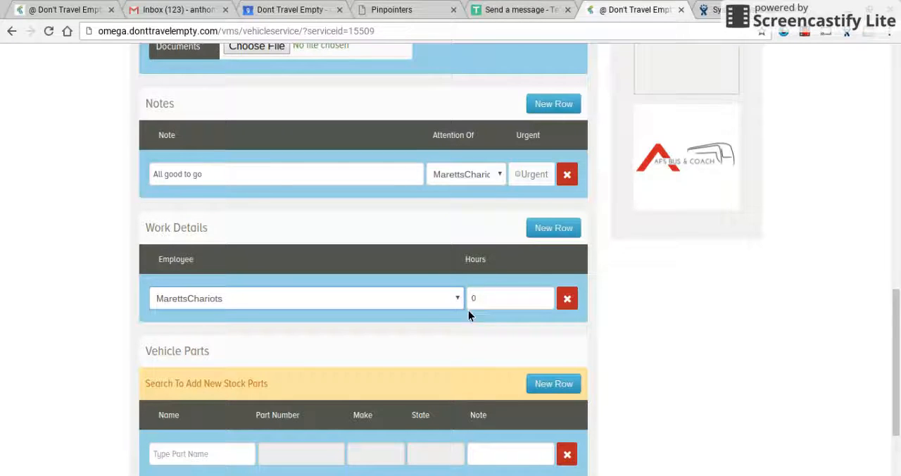
left_click(510, 298)
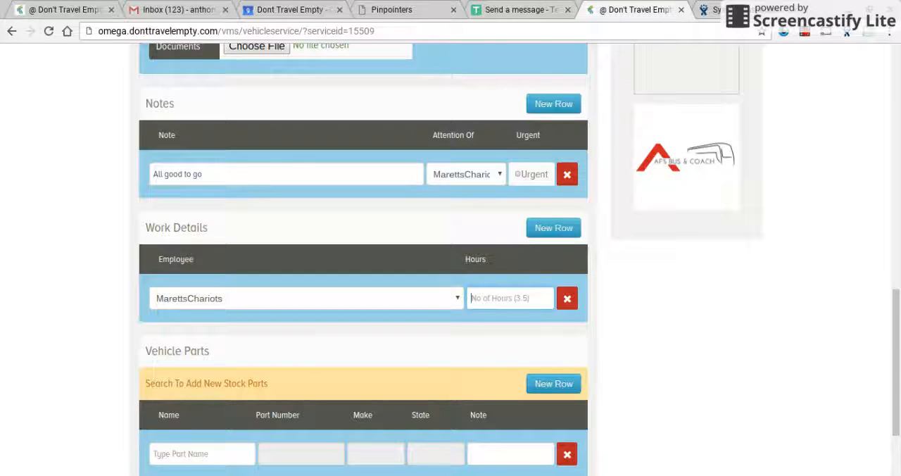
type("3.5")
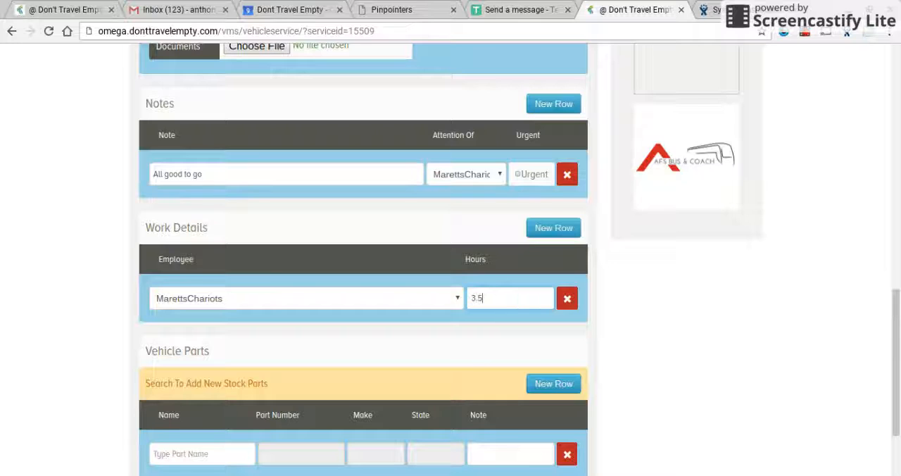
Search for and attach the Bosch Wiper part
scroll("down", 3)
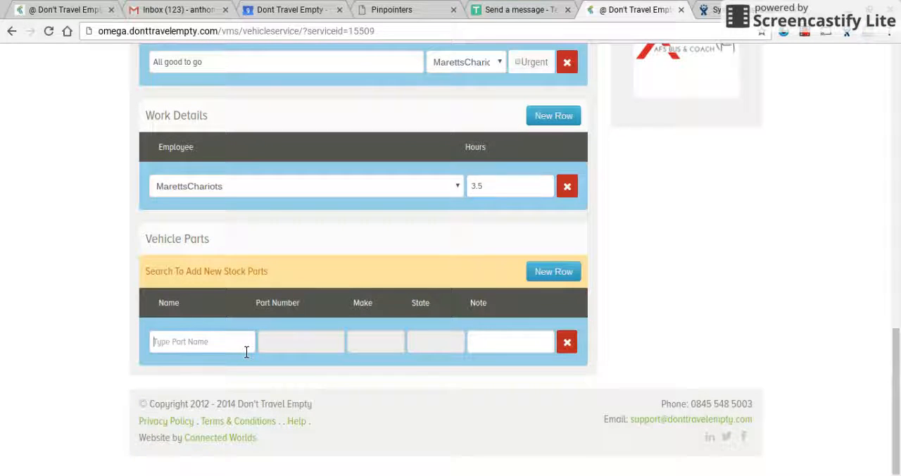
type("wiper")
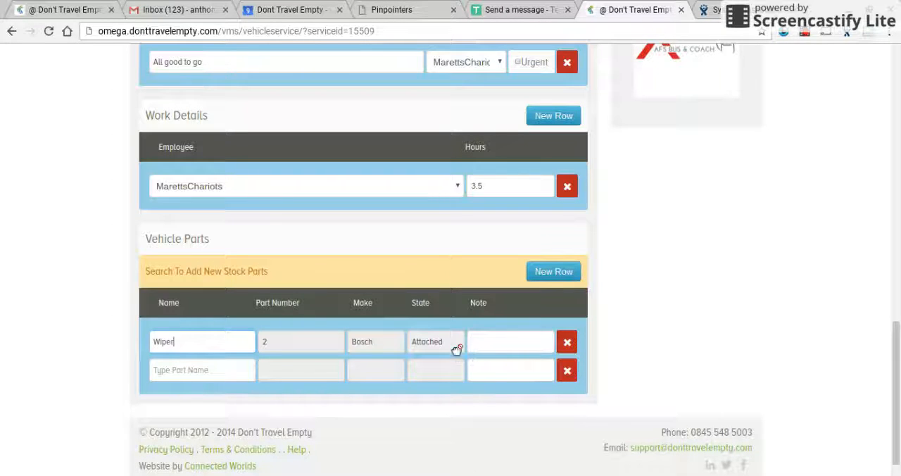
mouse_move(610, 311)
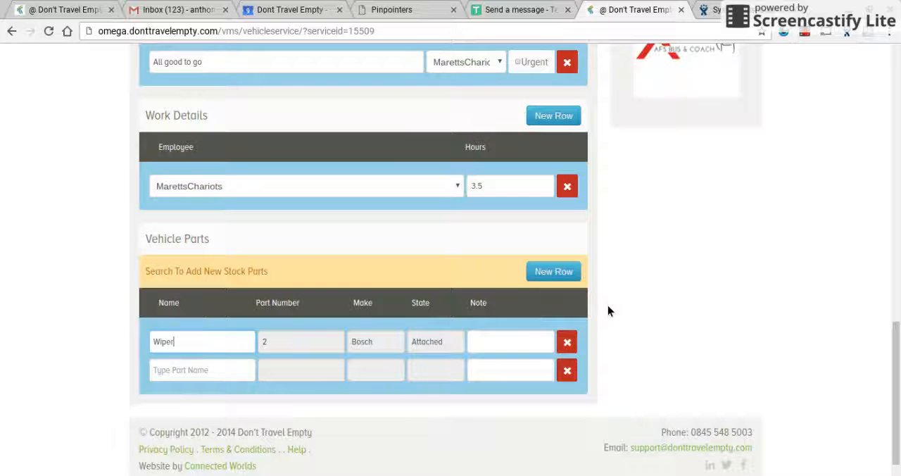
scroll("up", 3)
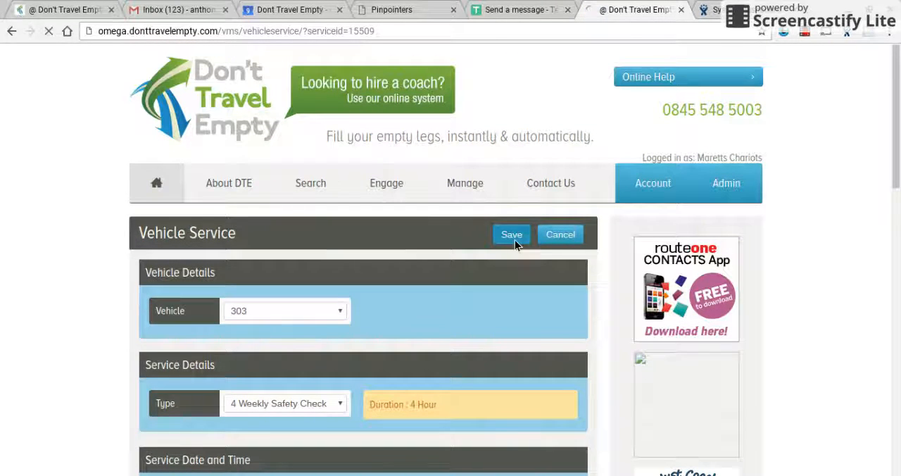
Save the service record, then list all stock in Vehicle Maintenance
left_click(511, 234)
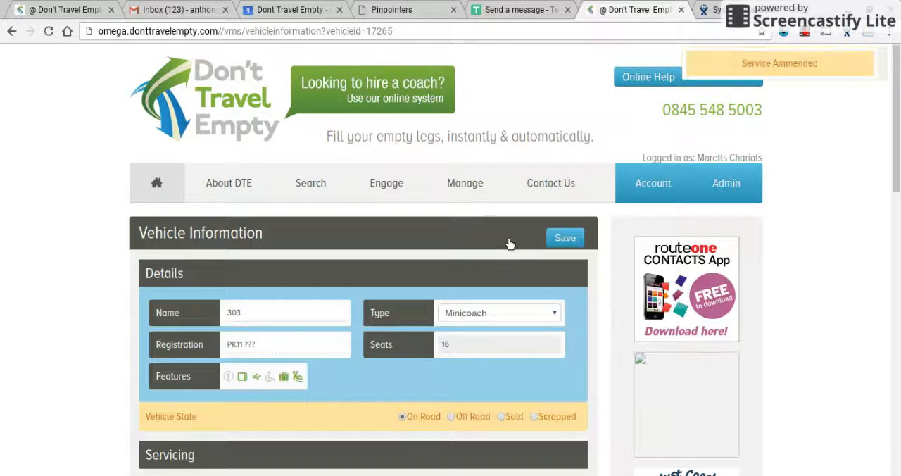
left_click(465, 183)
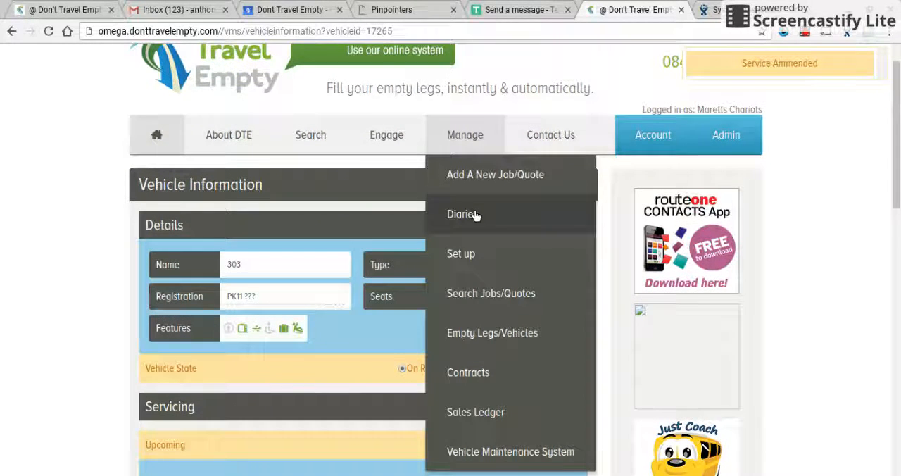
left_click(510, 451)
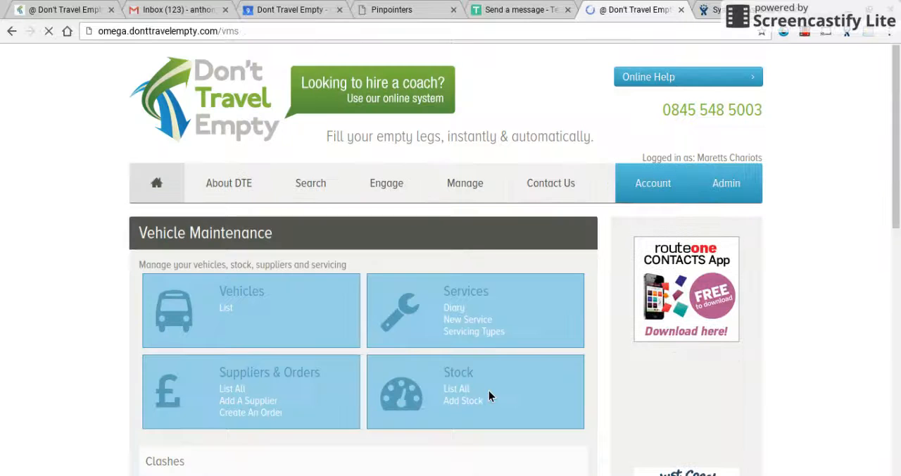
left_click(456, 388)
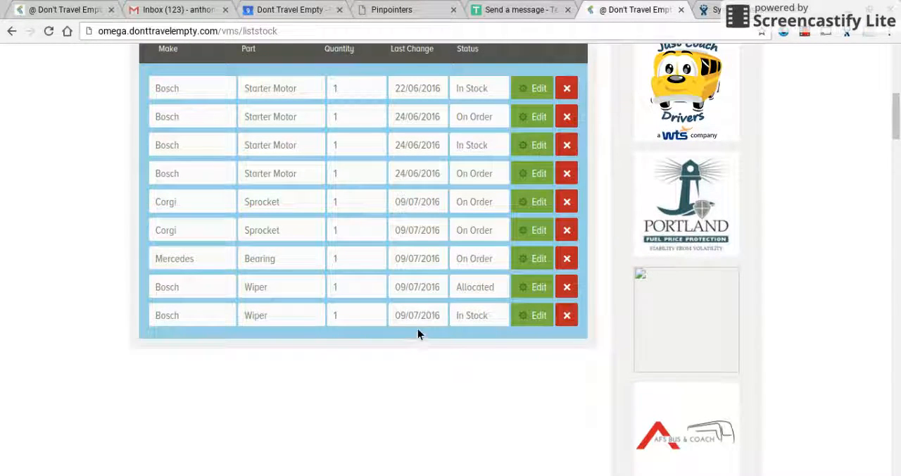
mouse_move(482, 298)
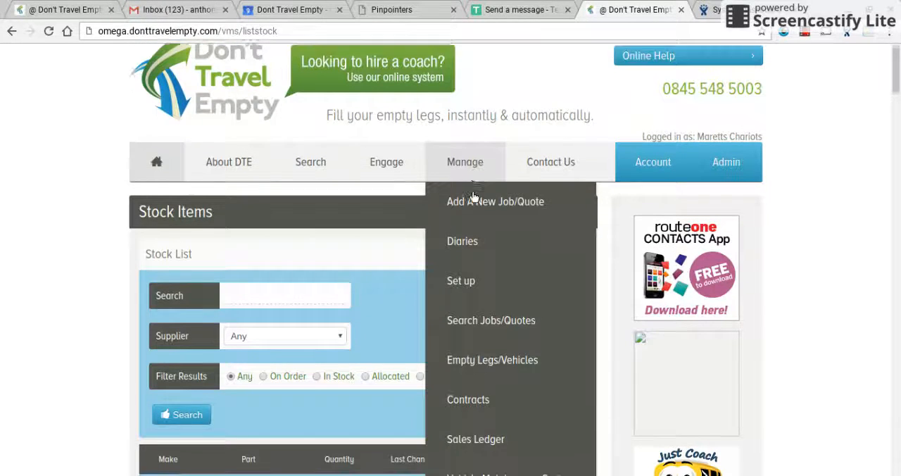
Open vehicle 303 and view its completed 11/07/2016 safety check with the wiper
scroll("down", 3)
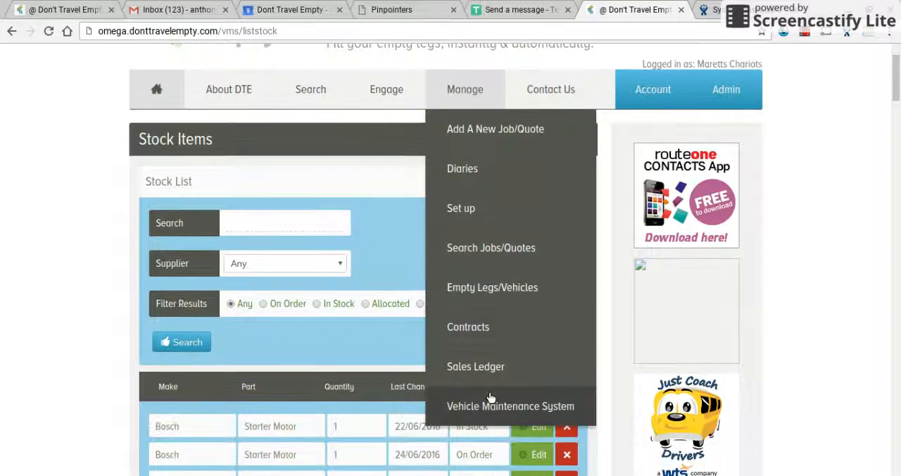
left_click(511, 406)
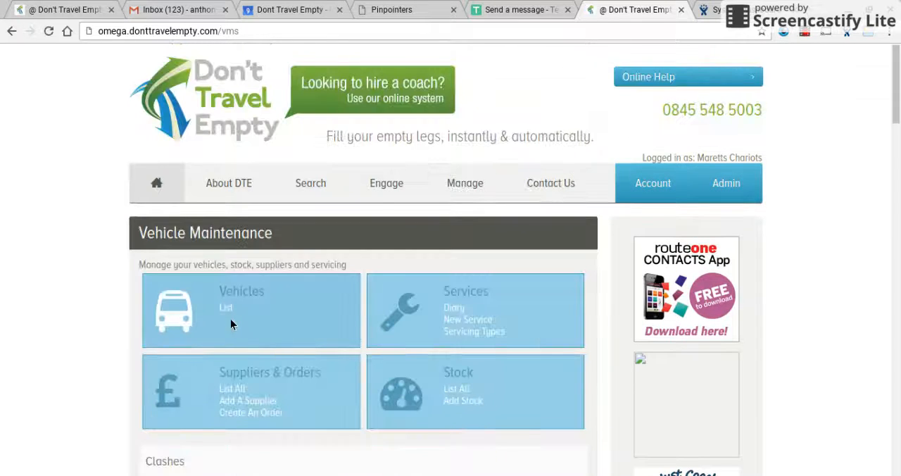
left_click(226, 308)
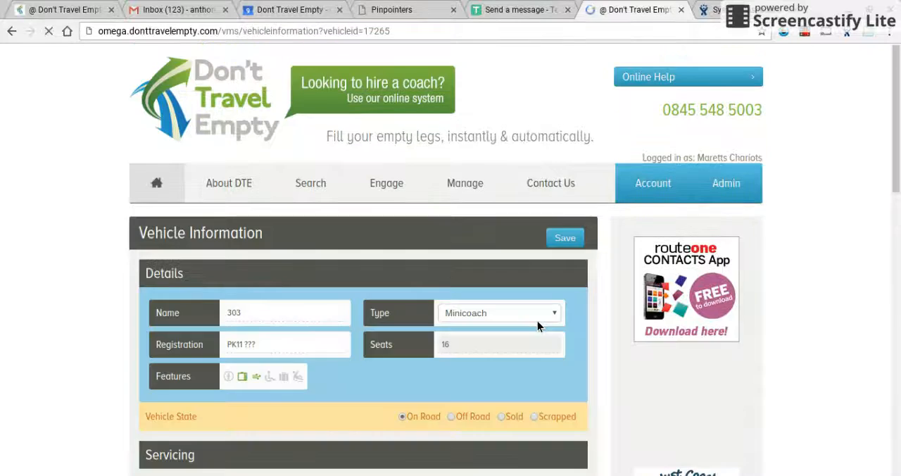
scroll("down", 3)
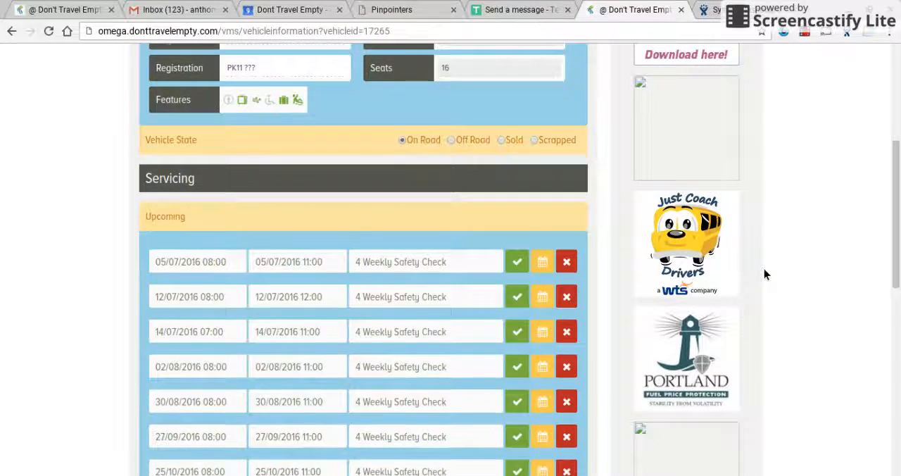
scroll("down", 3)
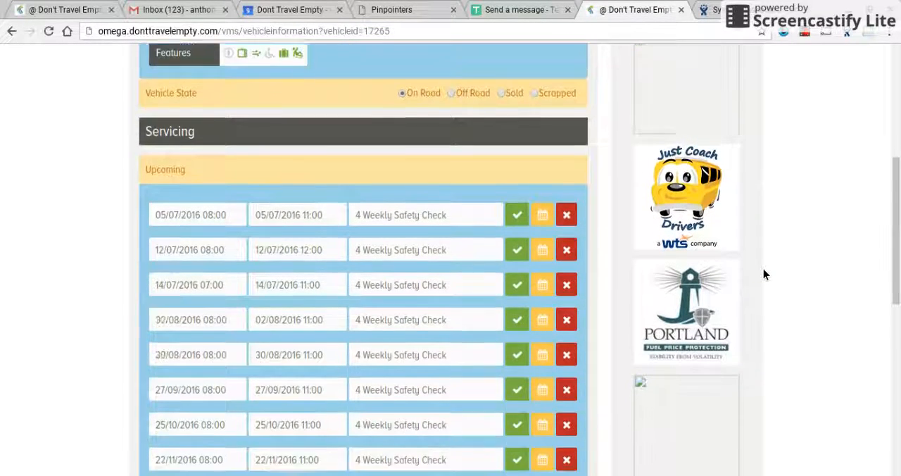
scroll("down", 3)
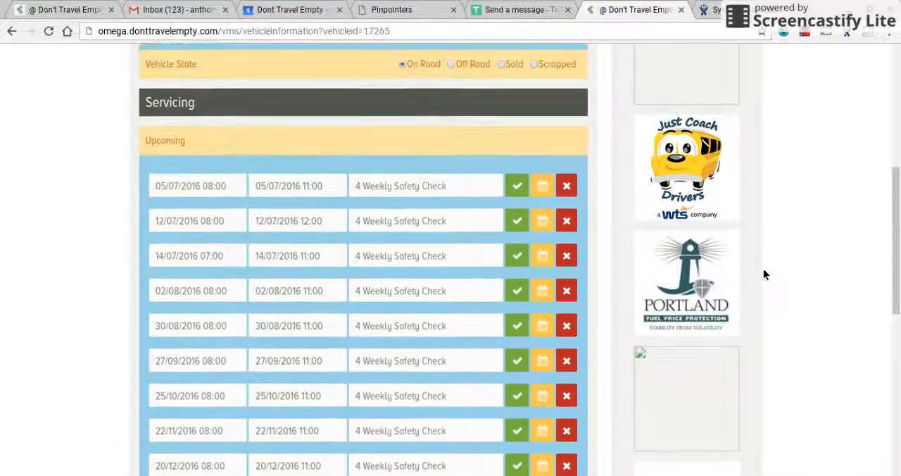
scroll("down", 3)
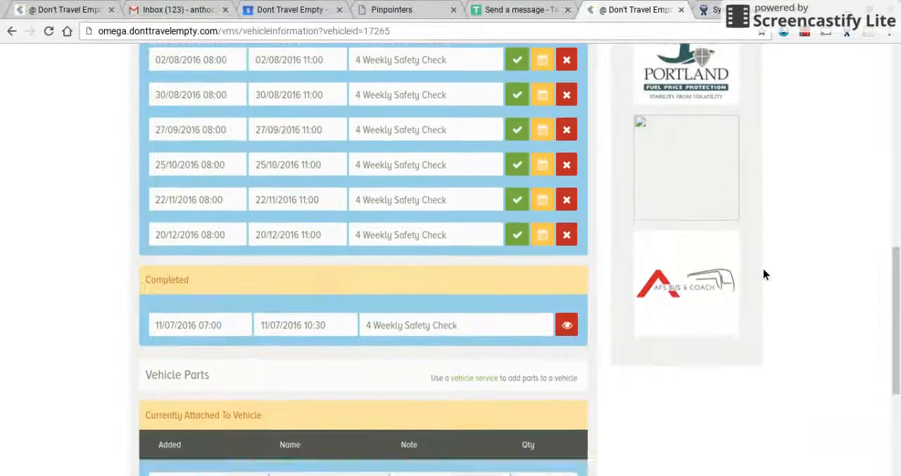
left_click(567, 325)
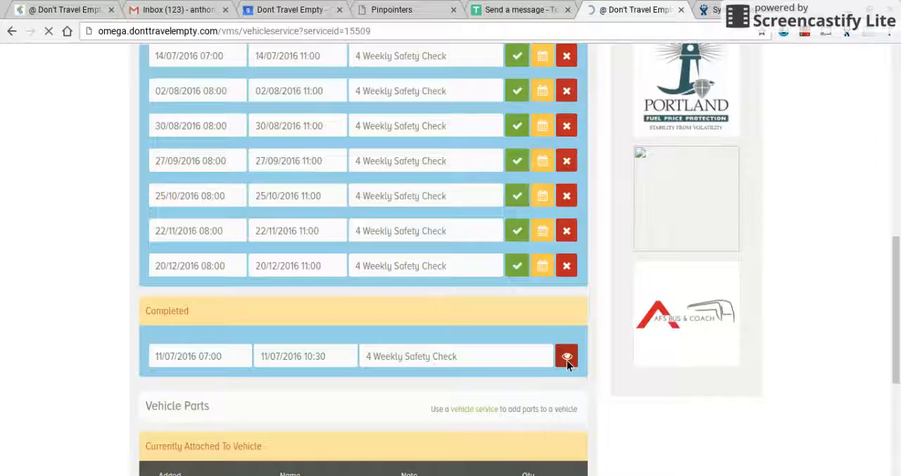
left_click(567, 356)
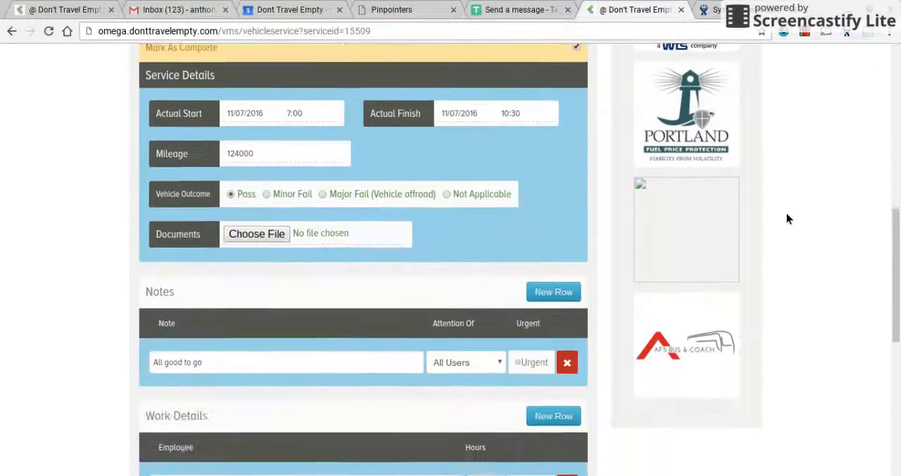
scroll("down", 3)
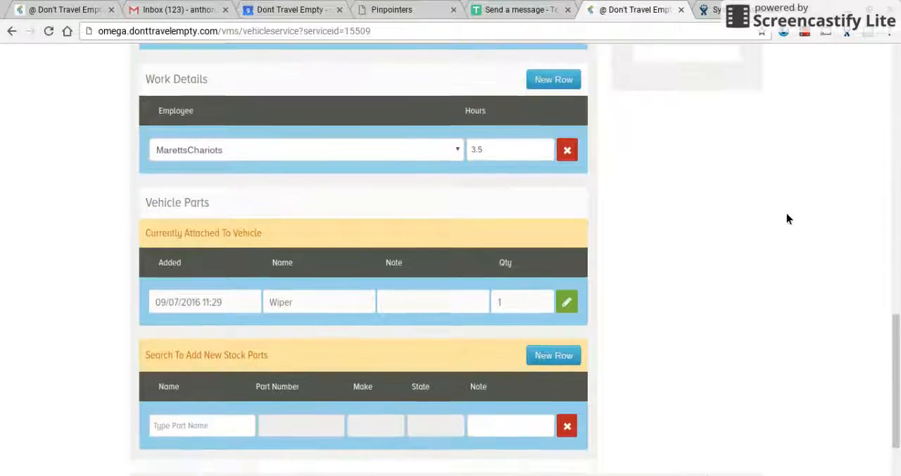